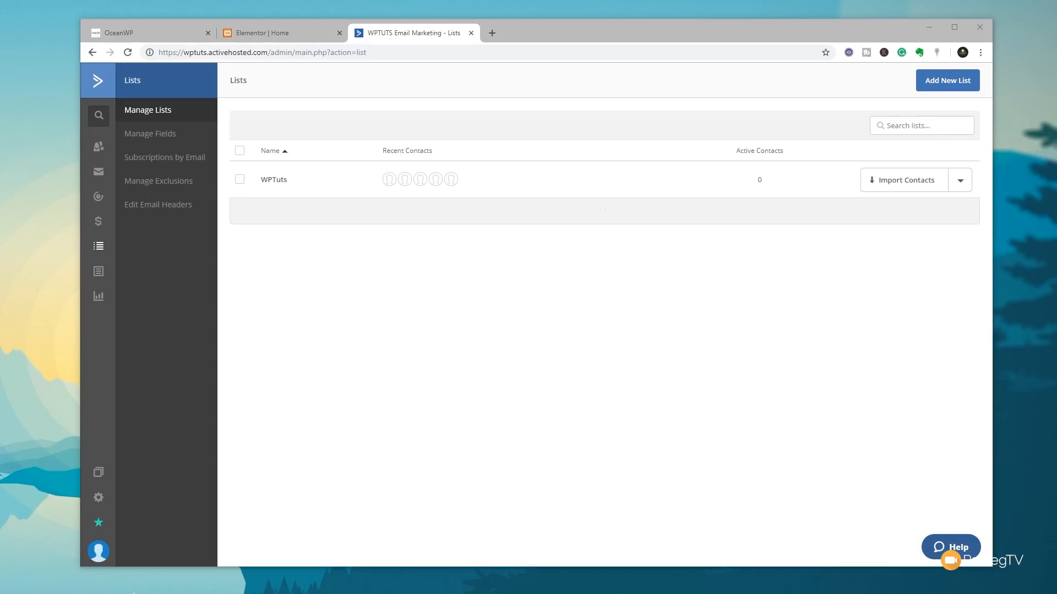
mouse_move(166, 149)
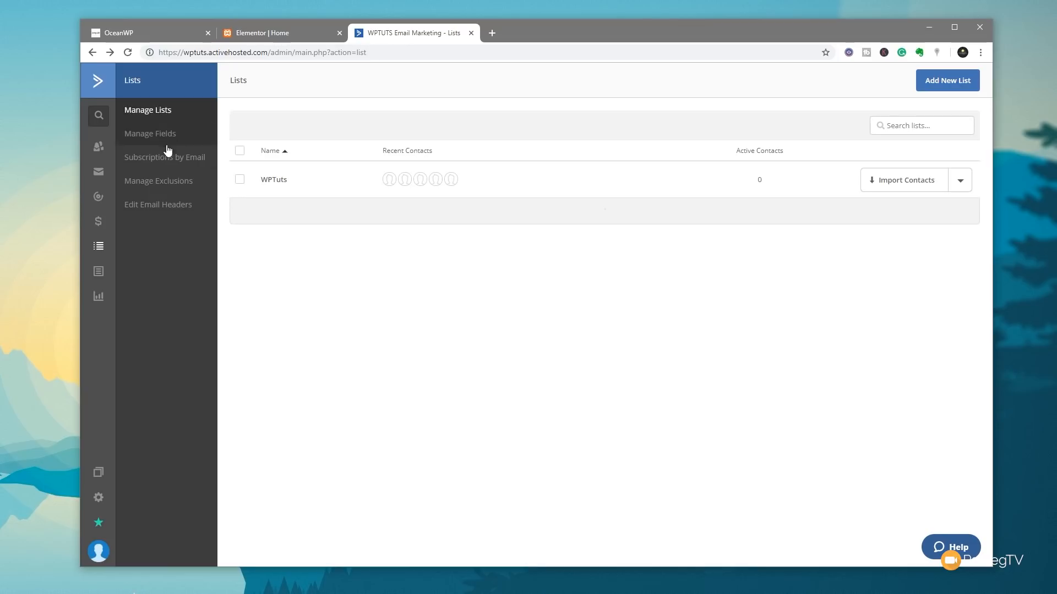
Review the ActiveCampaign contact fields (First Name, Last Name, Email, Phone), then return to the WordPress dashboard
left_click(150, 133)
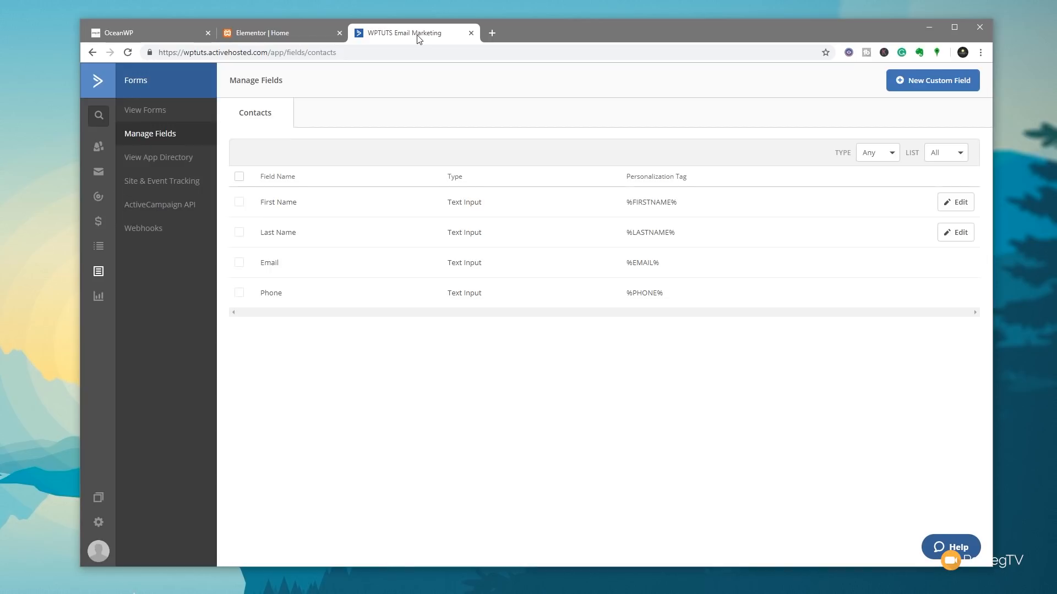
mouse_move(162, 184)
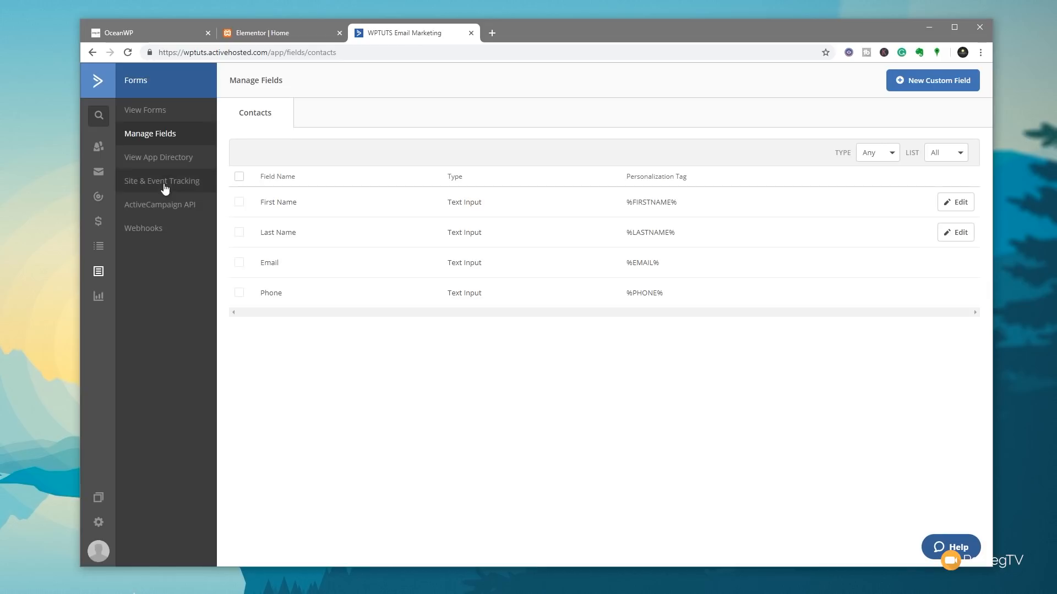
left_click(159, 205)
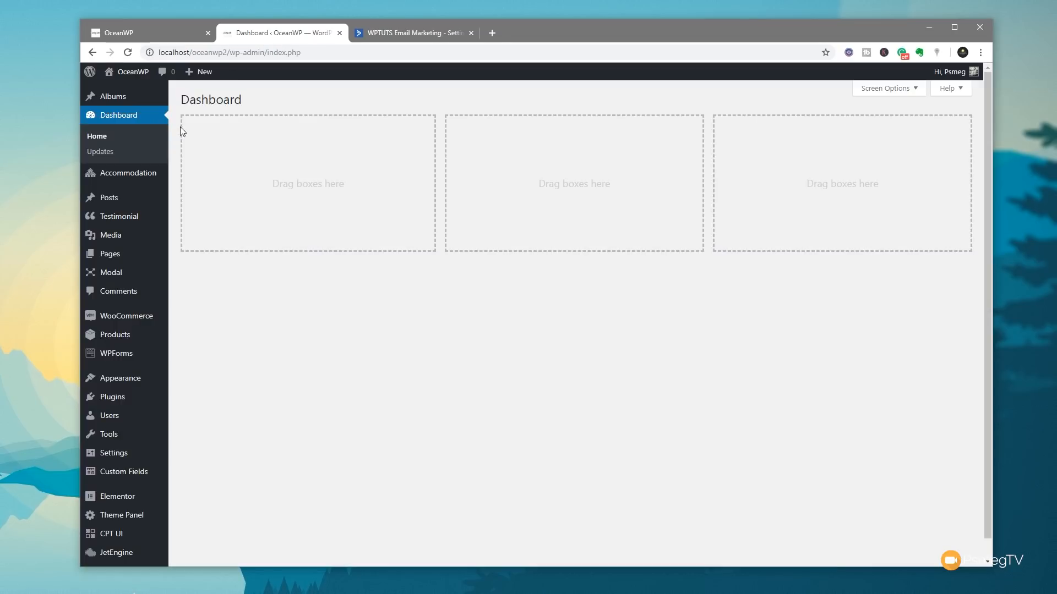
Reach Elementor's Integrations settings showing the empty ActiveCampaign API Key and URL fields
left_click(116, 496)
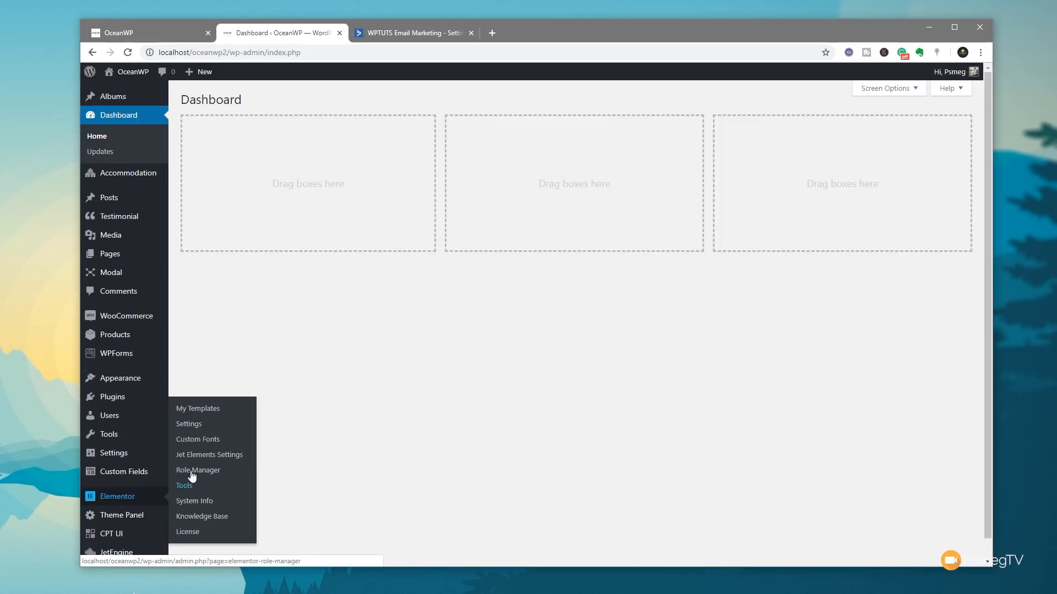
left_click(188, 424)
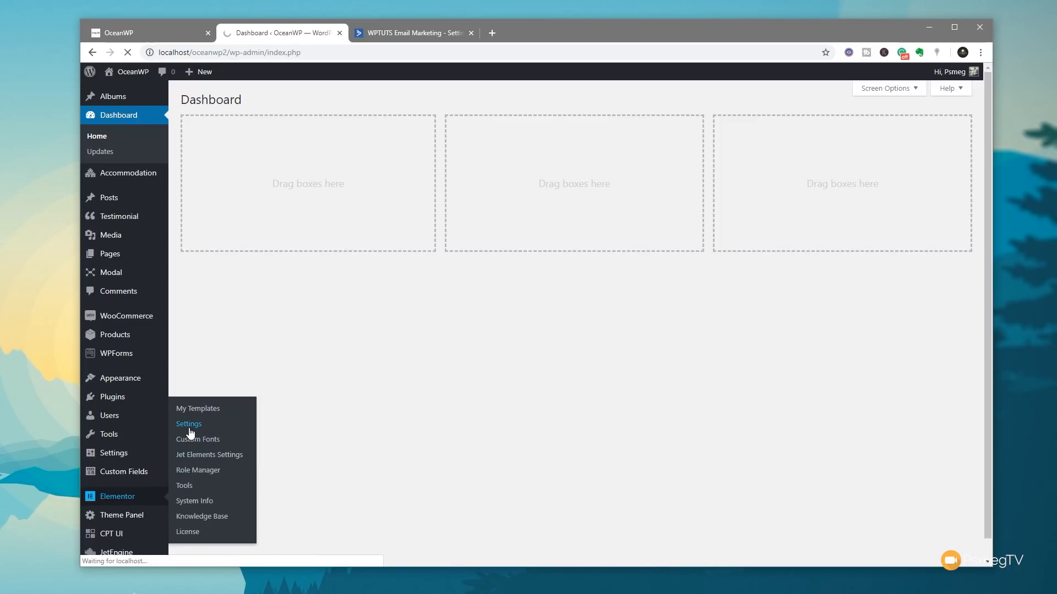
left_click(188, 424)
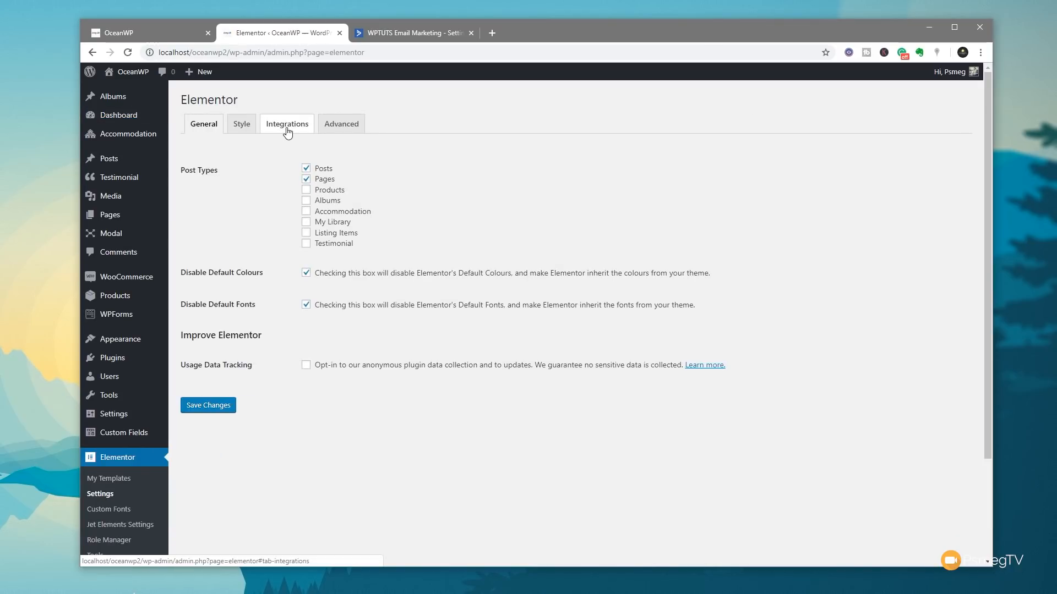
left_click(286, 123)
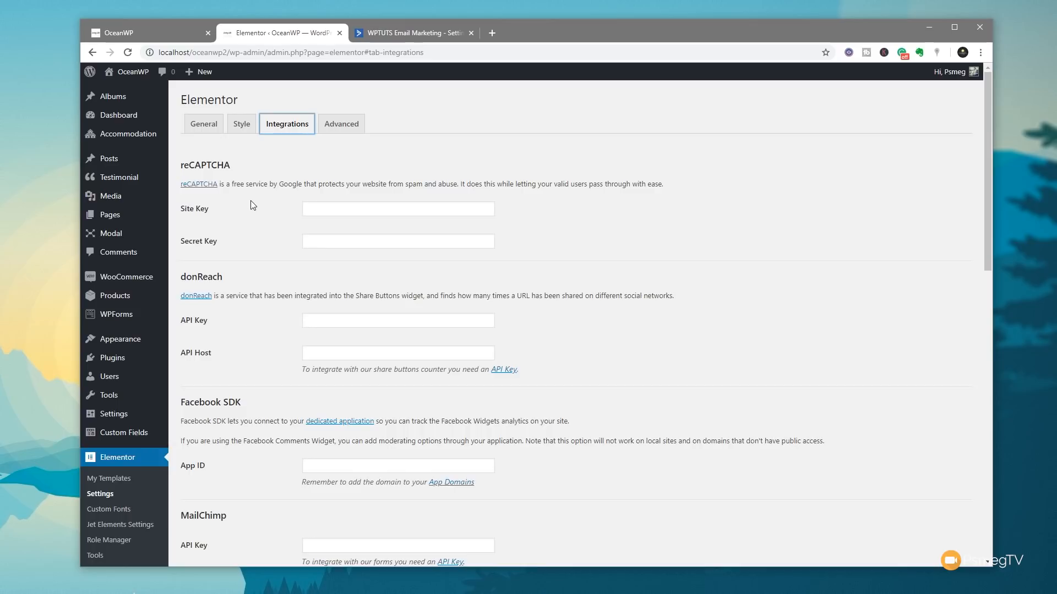
scroll("down", 3)
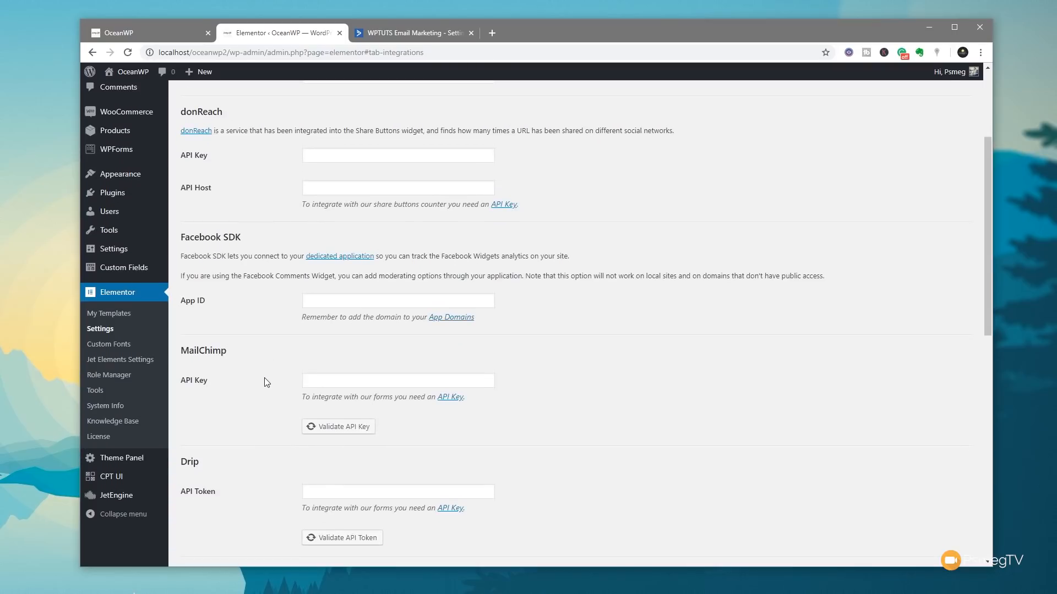
scroll("down", 3)
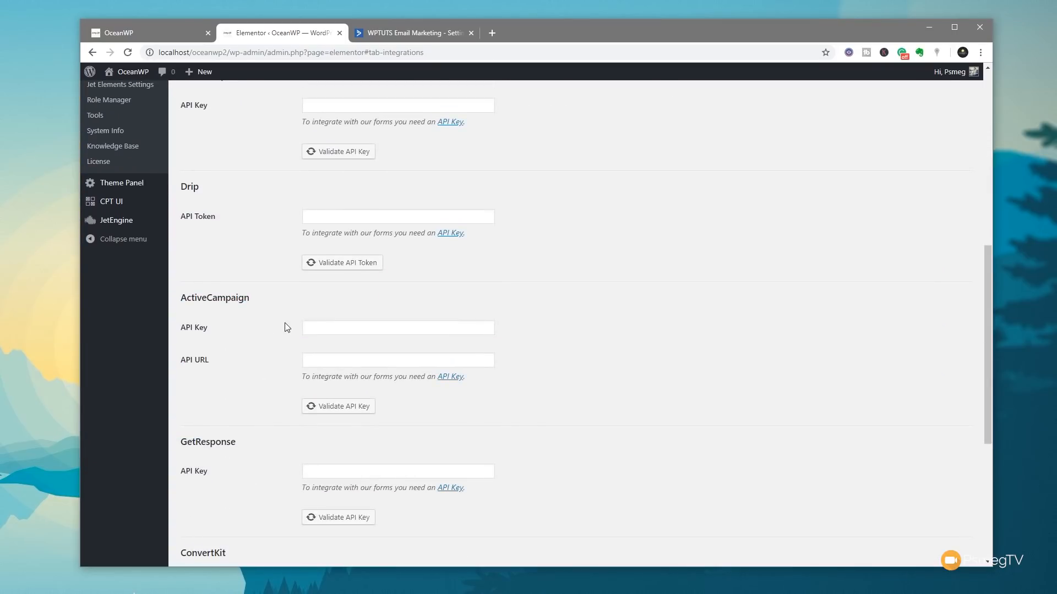
mouse_move(228, 332)
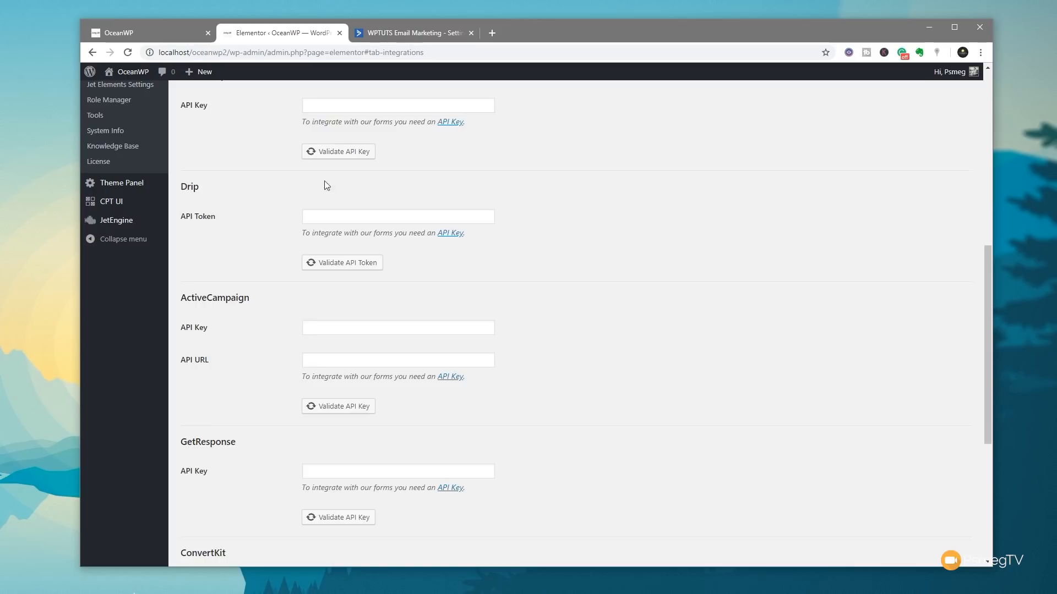
Copy the account's API URL and Key from ActiveCampaign's Developer settings
left_click(411, 32)
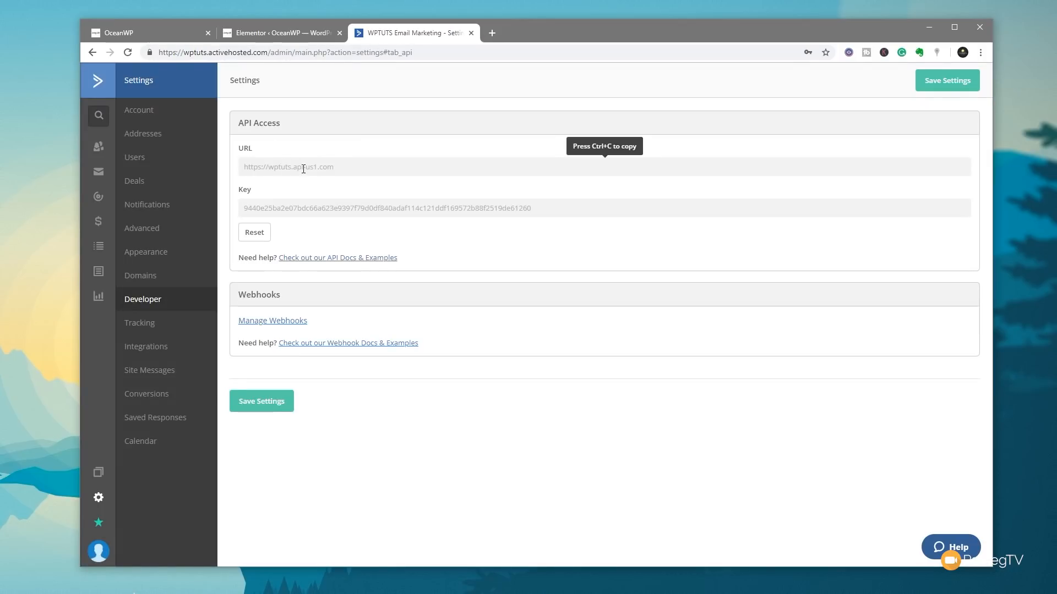
left_click(281, 32)
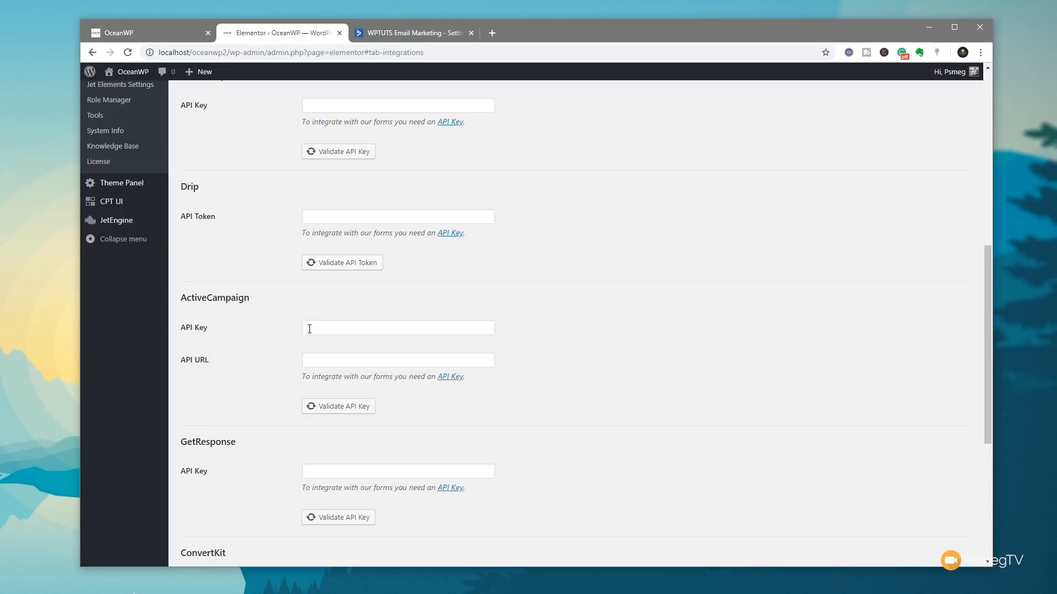
type("https://wptuts.api-us1.com")
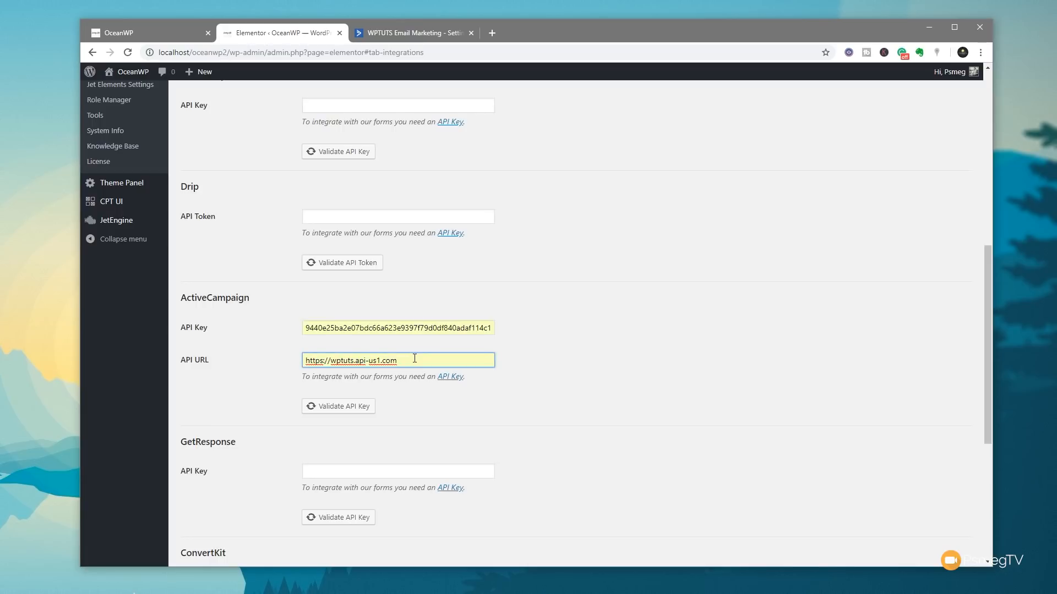
mouse_move(374, 392)
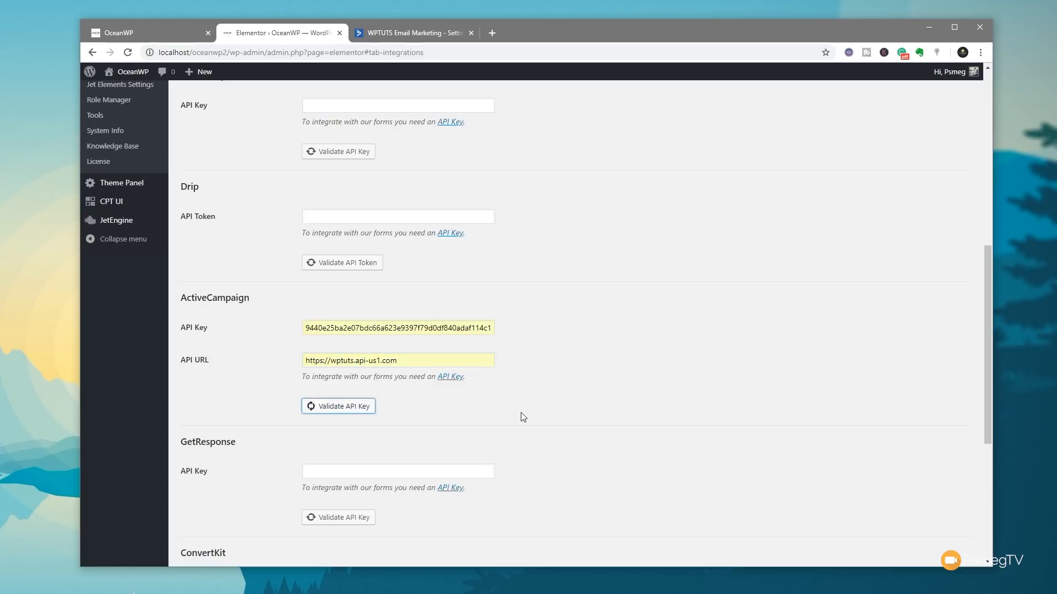
left_click(338, 406)
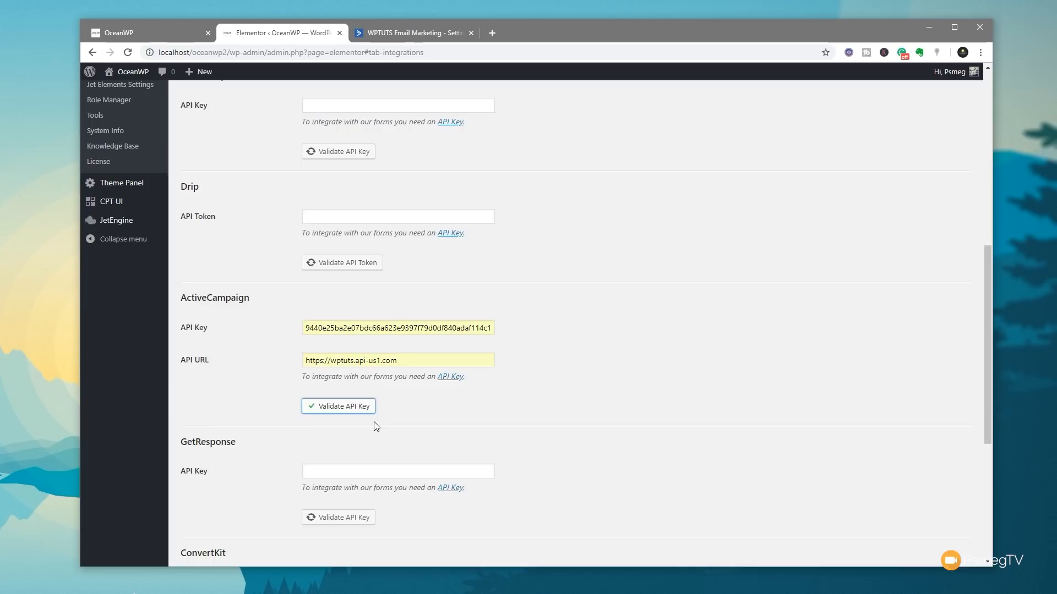
mouse_move(485, 409)
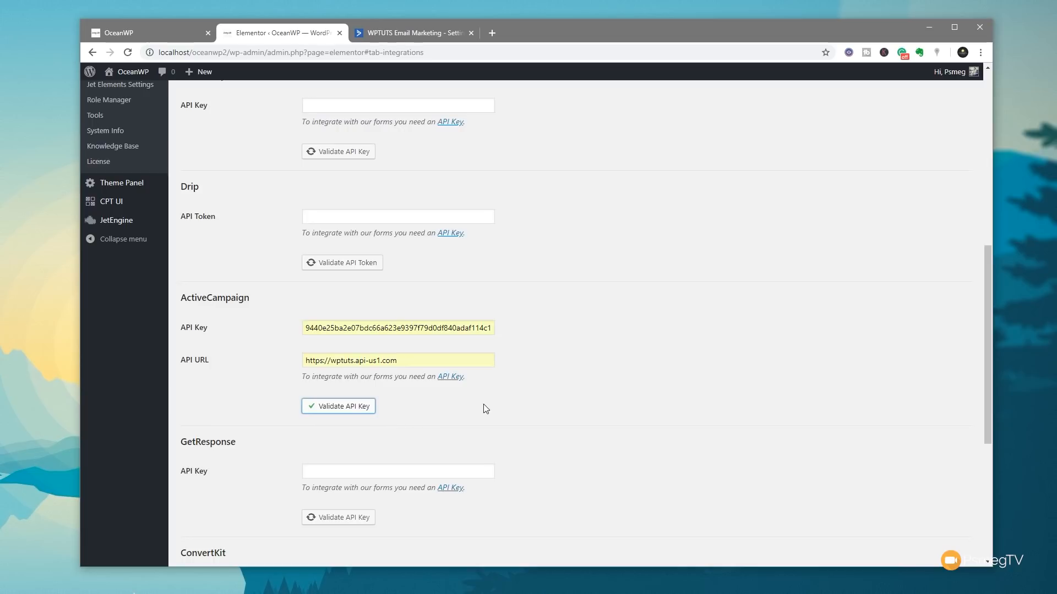
scroll("down", 3)
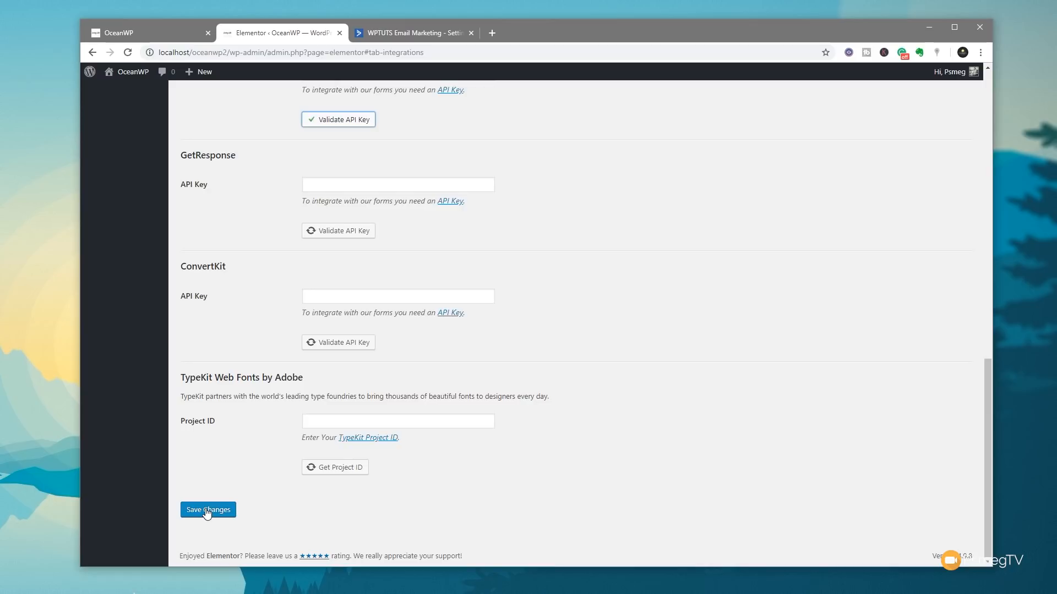
left_click(208, 509)
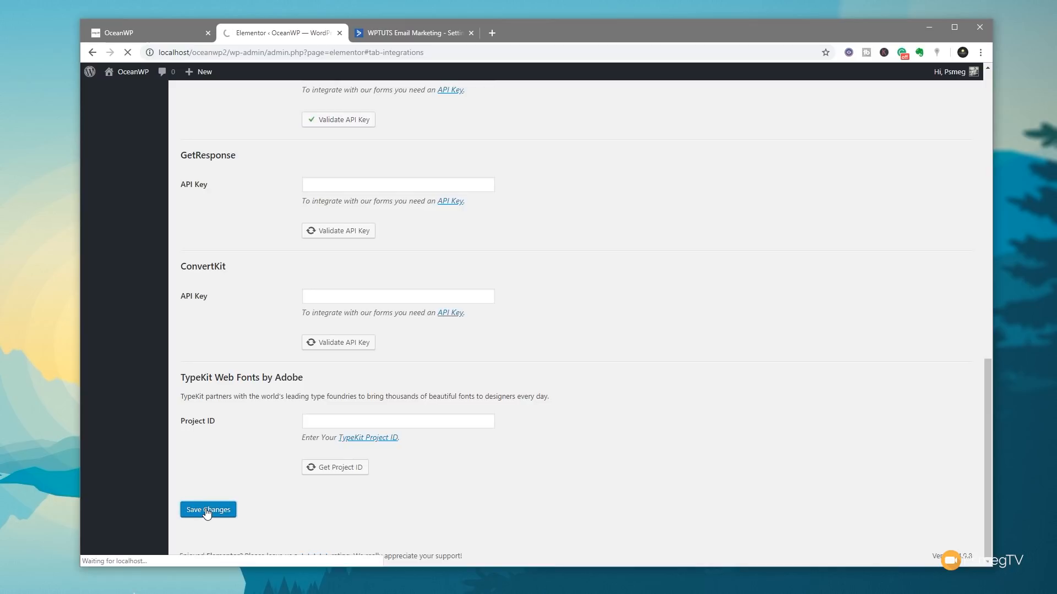
left_click(208, 510)
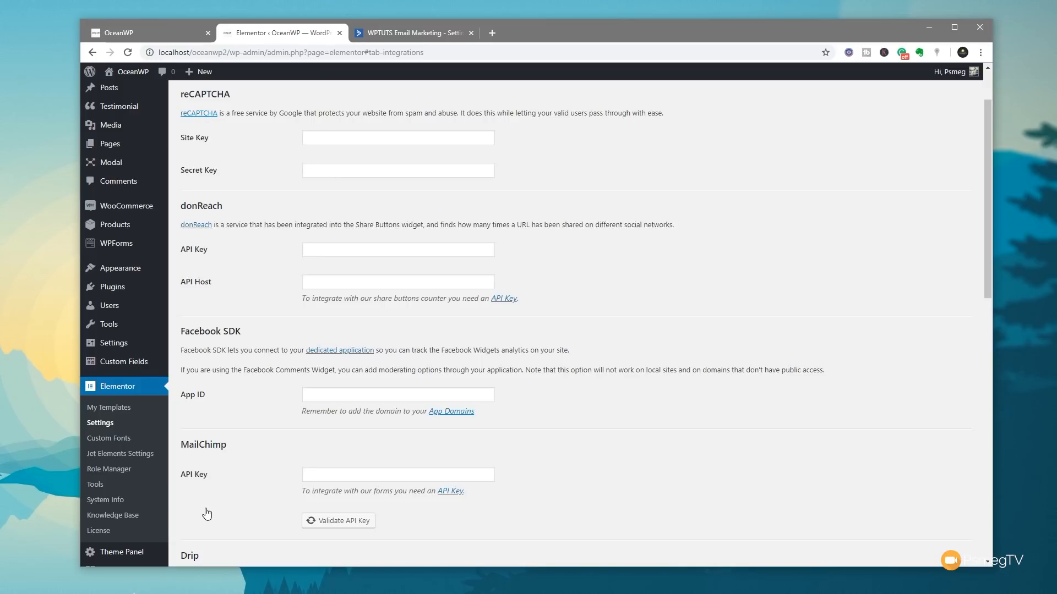
mouse_move(110, 143)
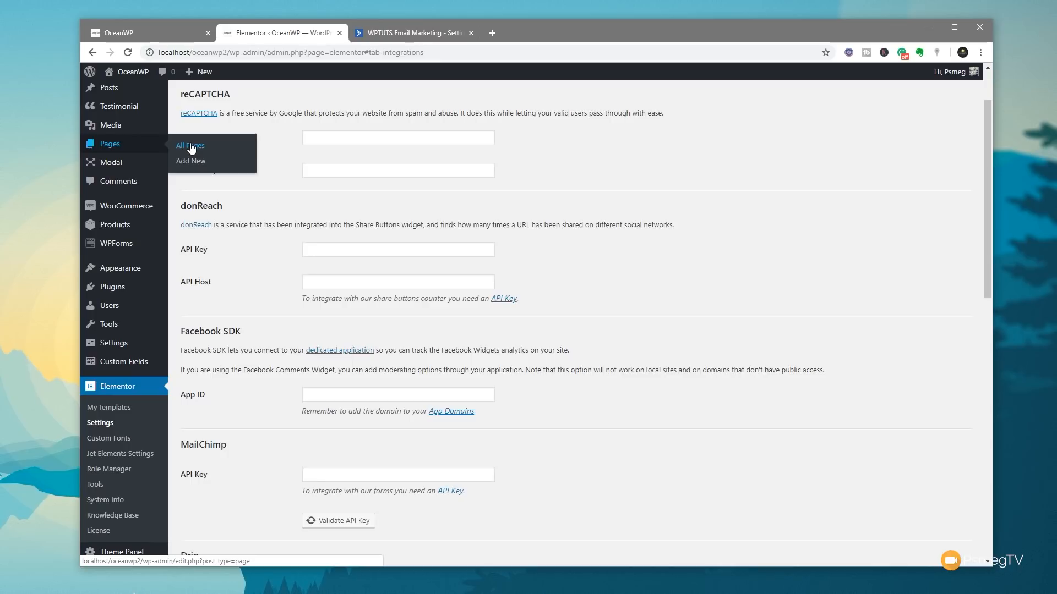
From Pages > All Pages, launch the Home front page in the Elementor editor
left_click(190, 145)
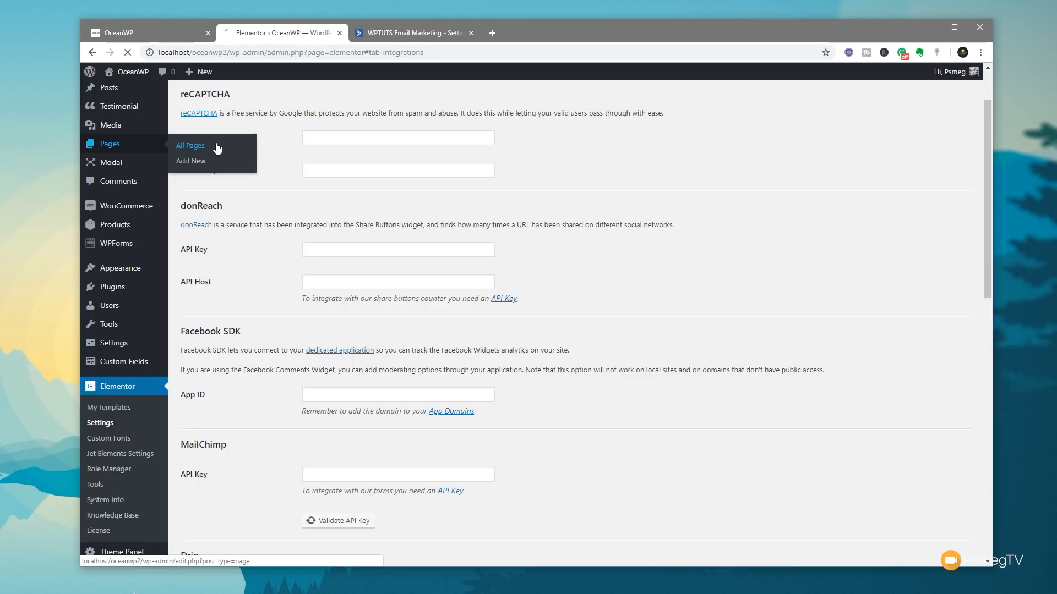
left_click(190, 146)
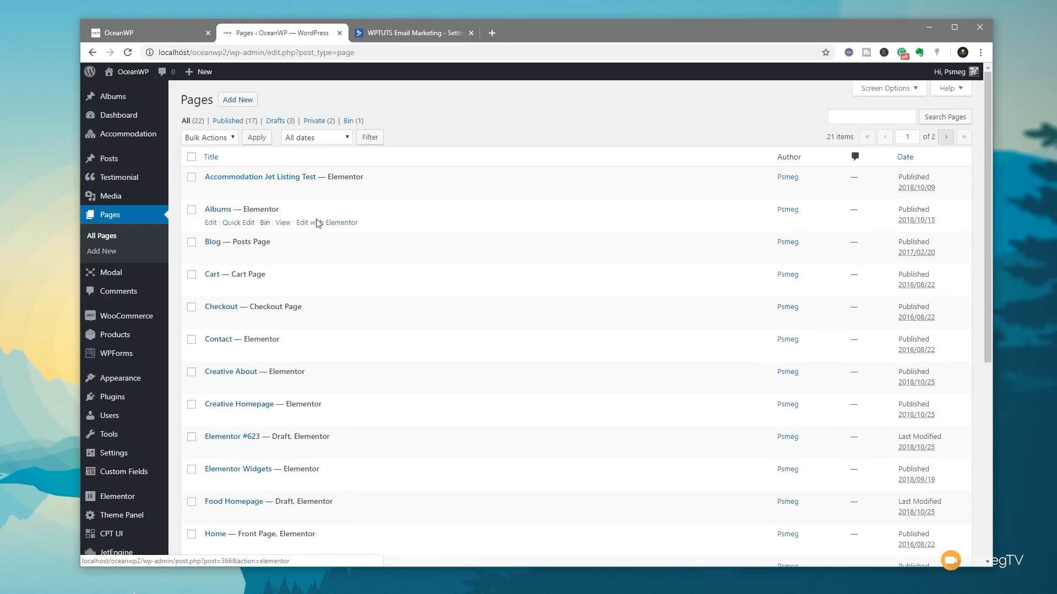
scroll("down", 3)
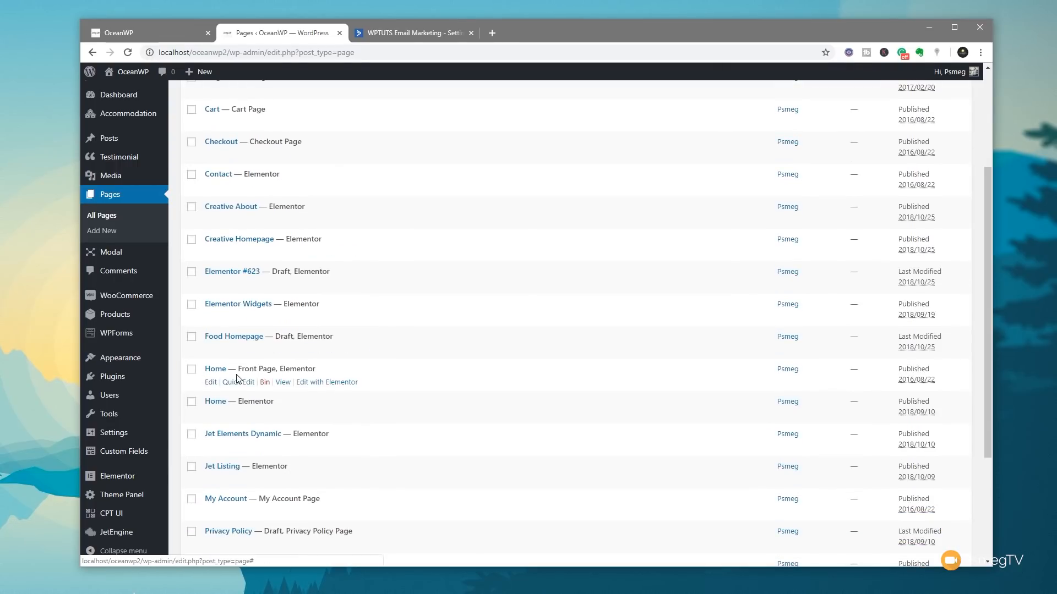
left_click(327, 382)
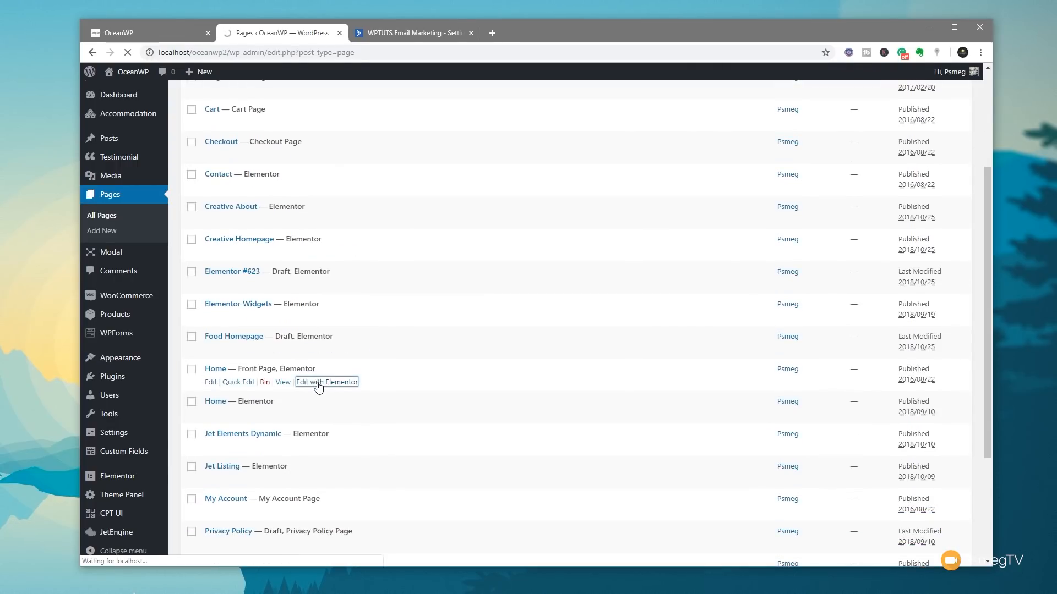
left_click(327, 382)
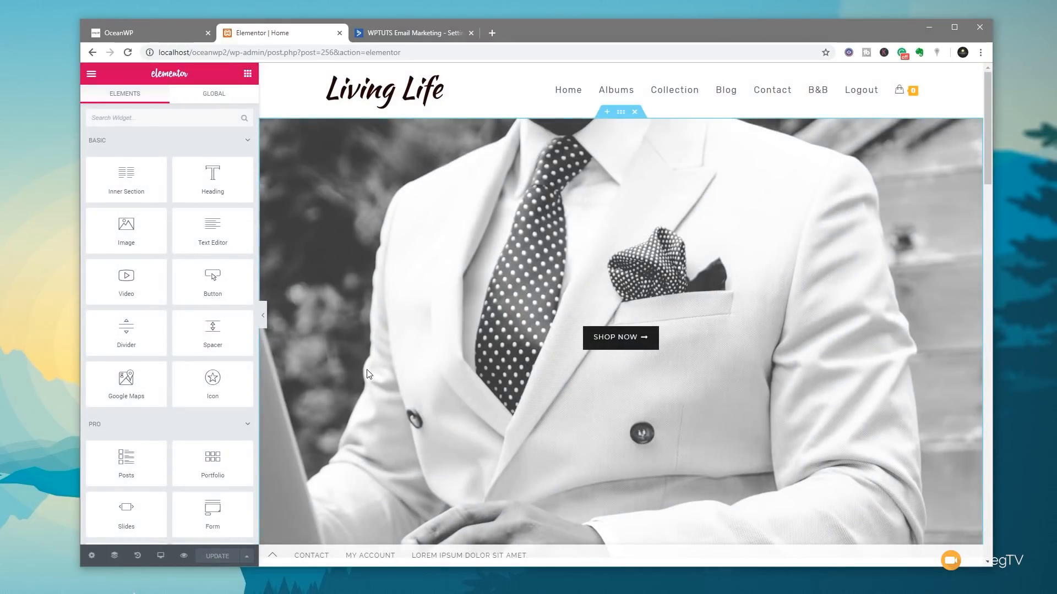
Add an empty section below the product grid and drop the Form widget into it
scroll("down", 3)
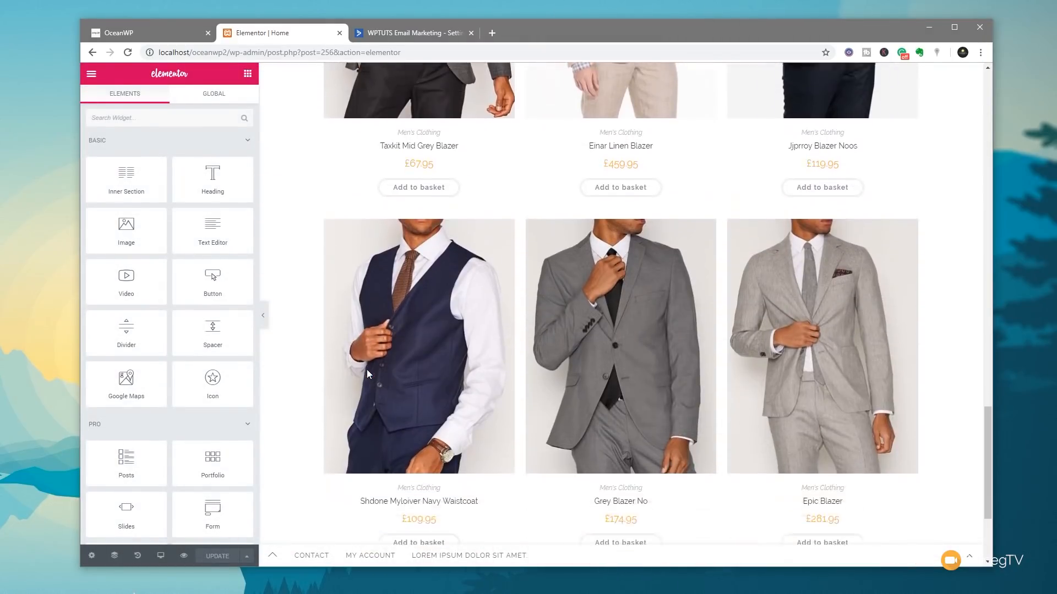
scroll("down", 3)
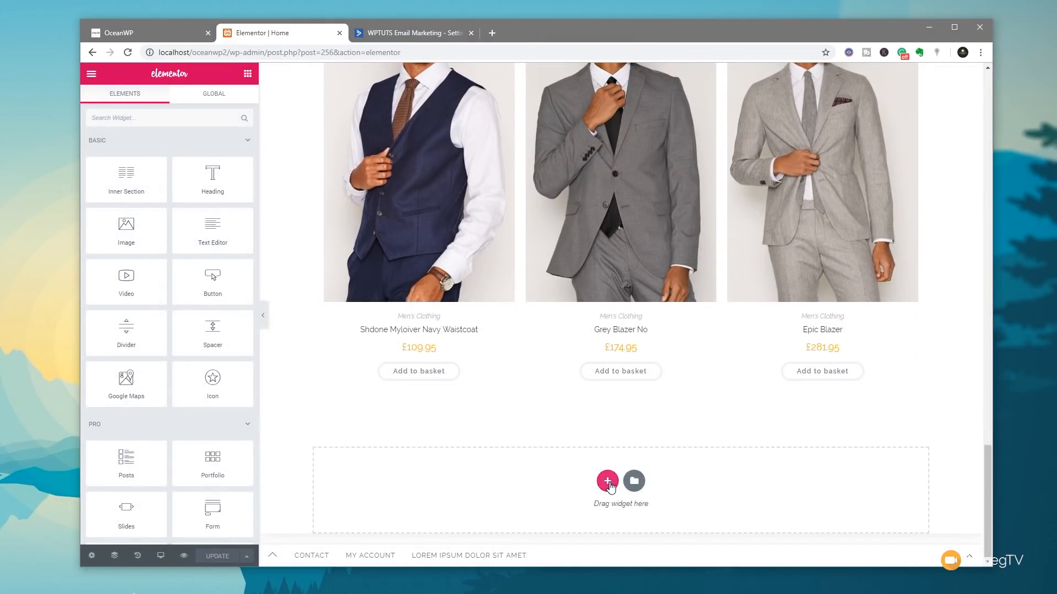
left_click(606, 481)
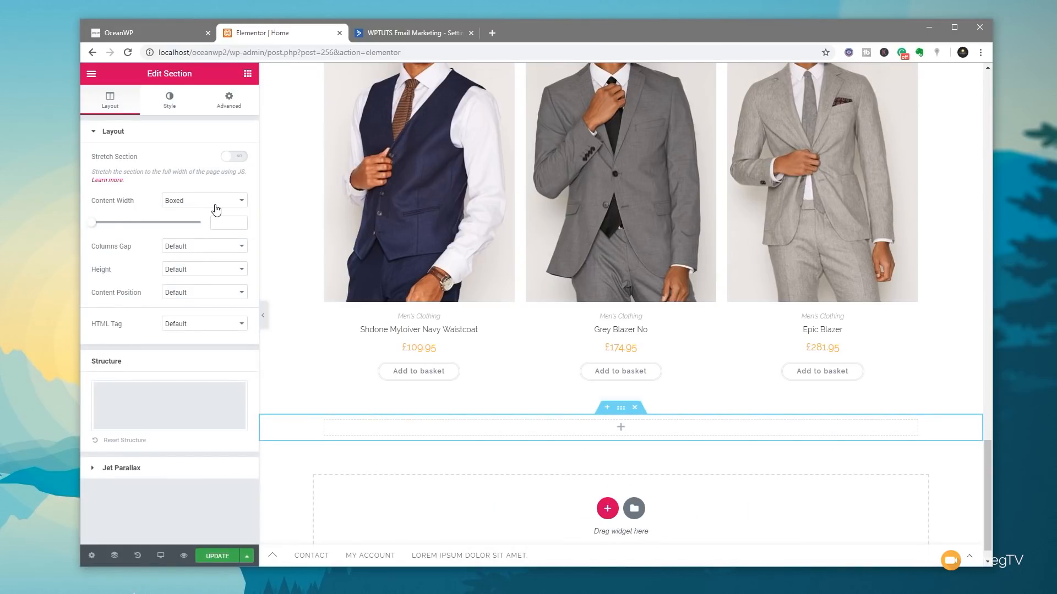
left_click(248, 74)
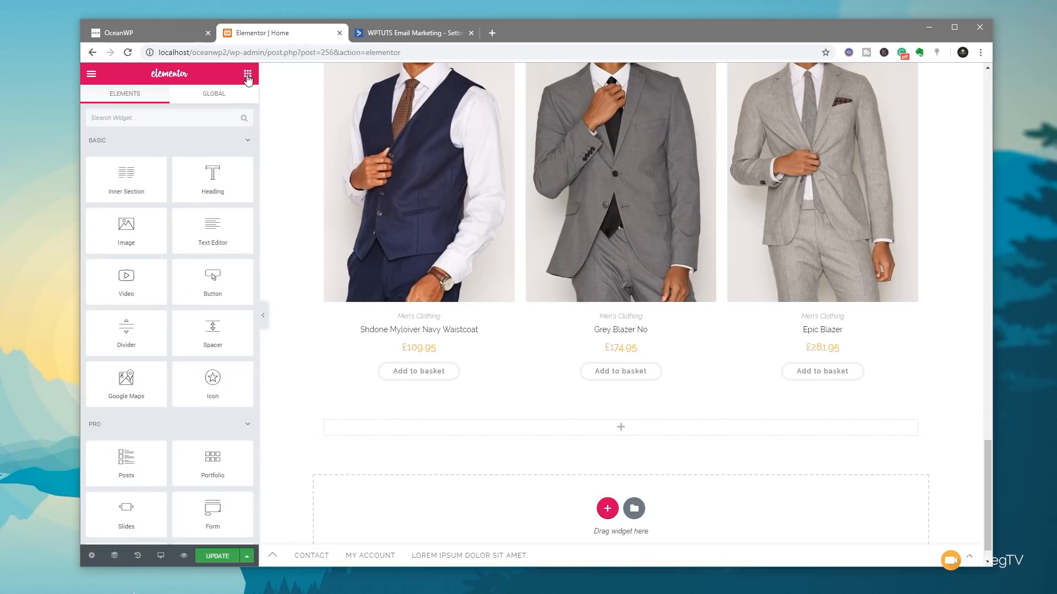
type("f")
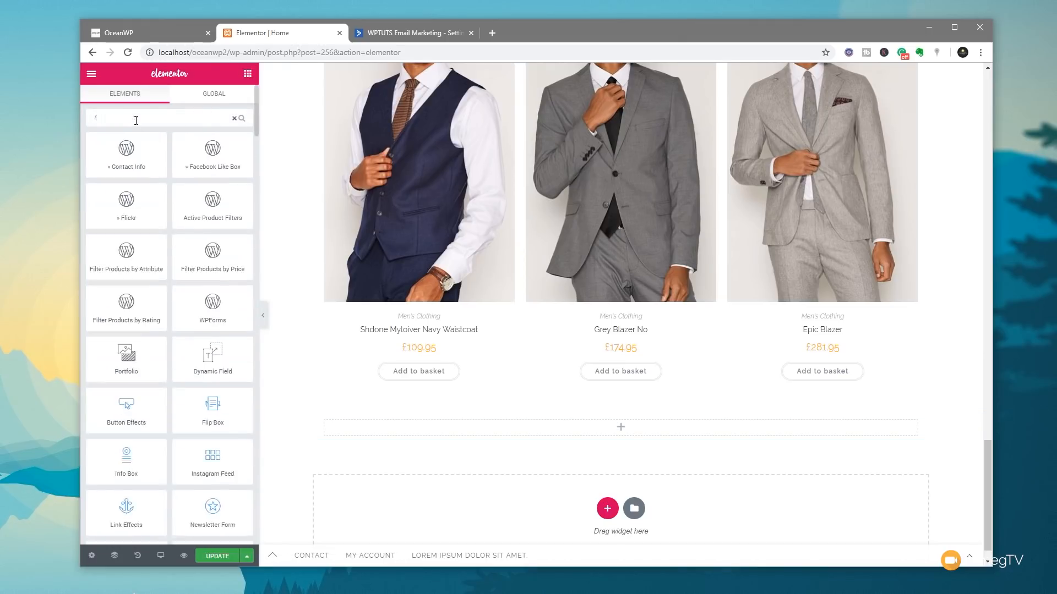
type("form")
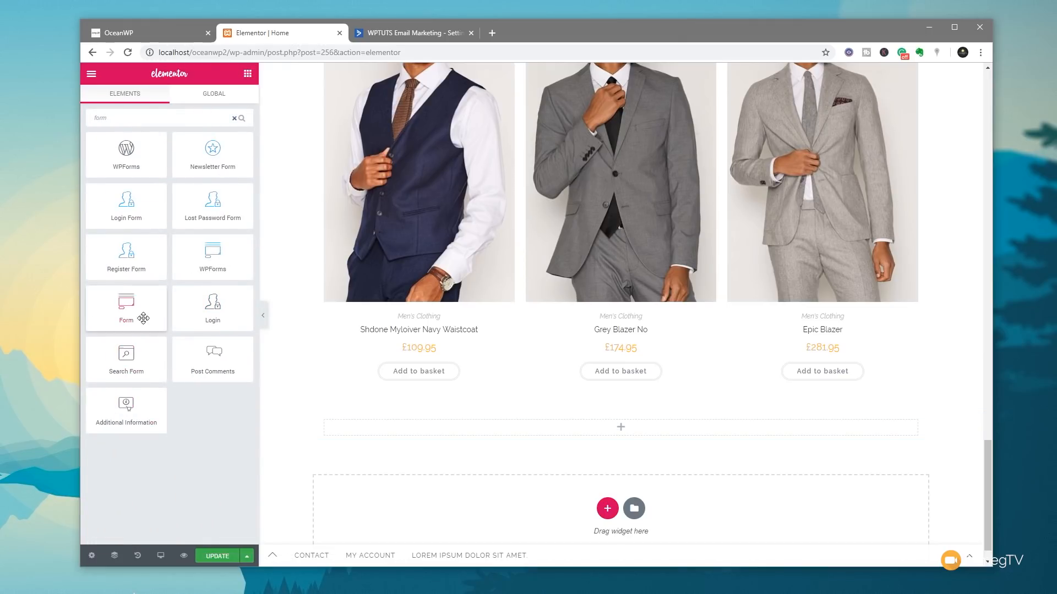
left_click_drag(126, 302, 431, 427)
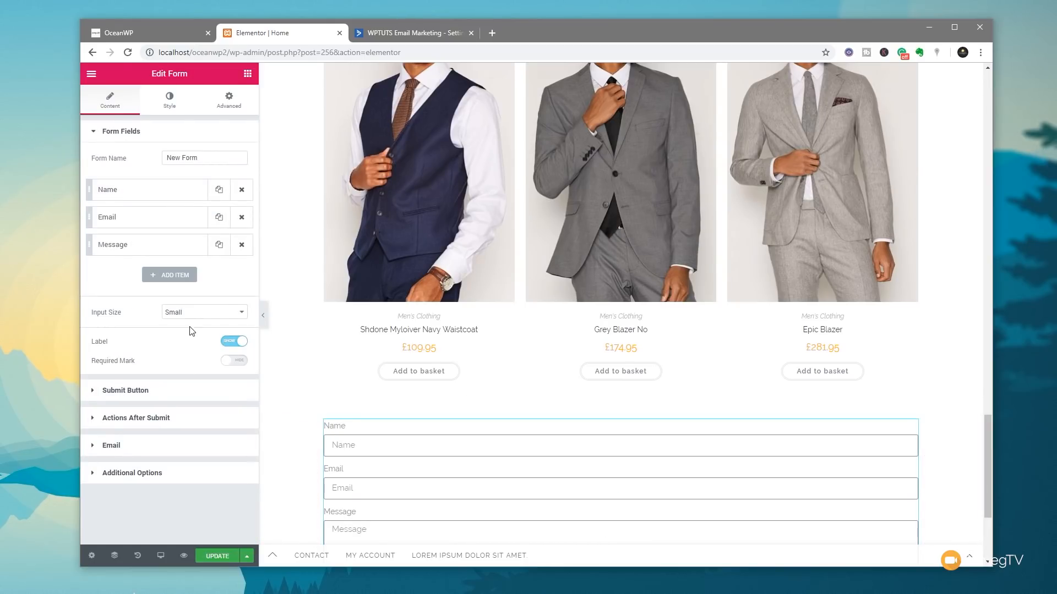
Delete the Message field and set Name and Email to 50% column width, side by side
left_click(241, 244)
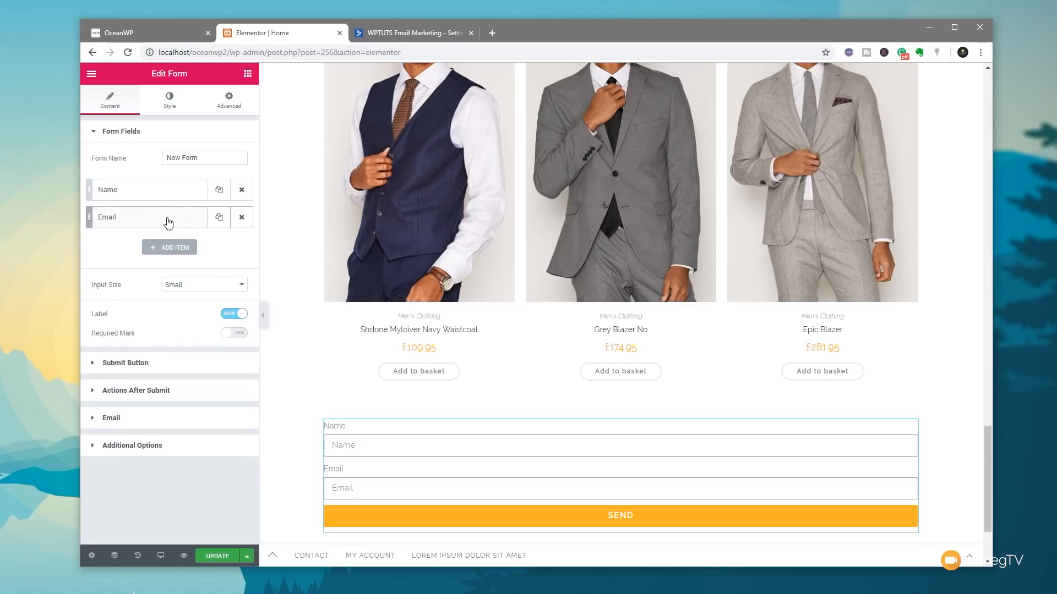
mouse_move(149, 226)
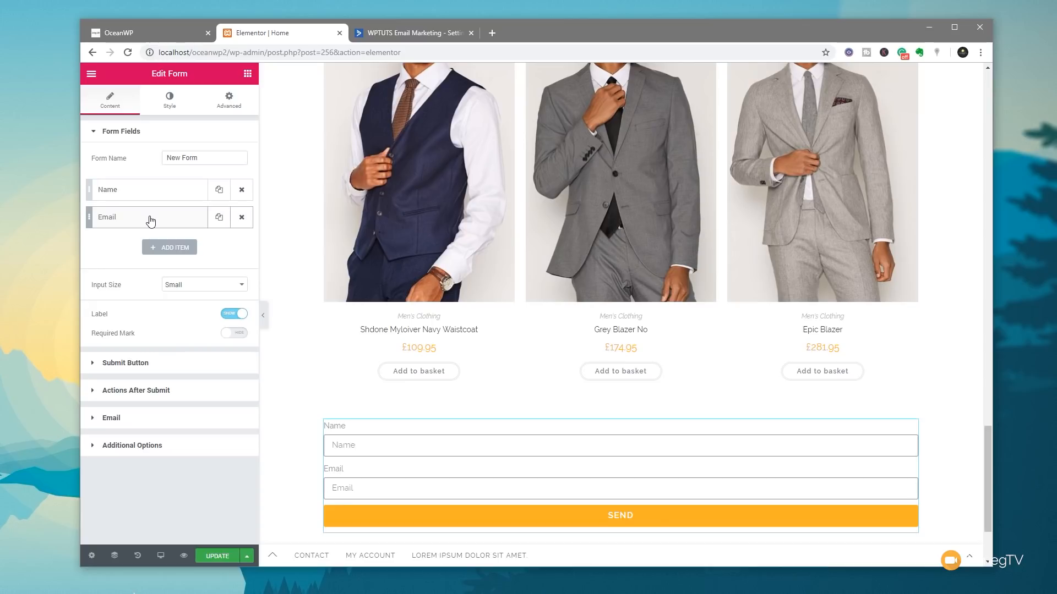
left_click(149, 190)
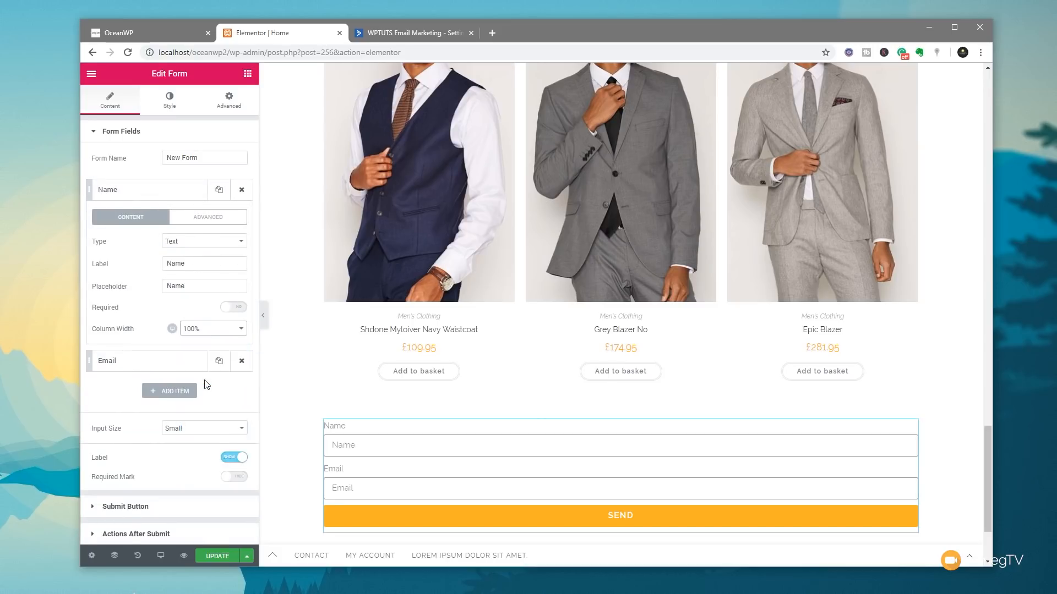
left_click(135, 216)
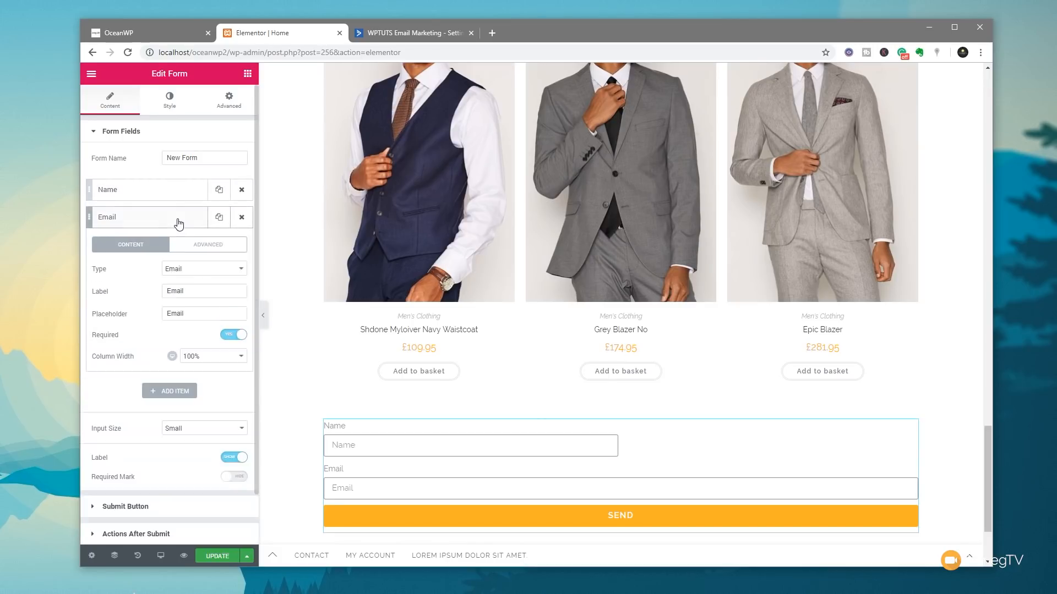
left_click(213, 355)
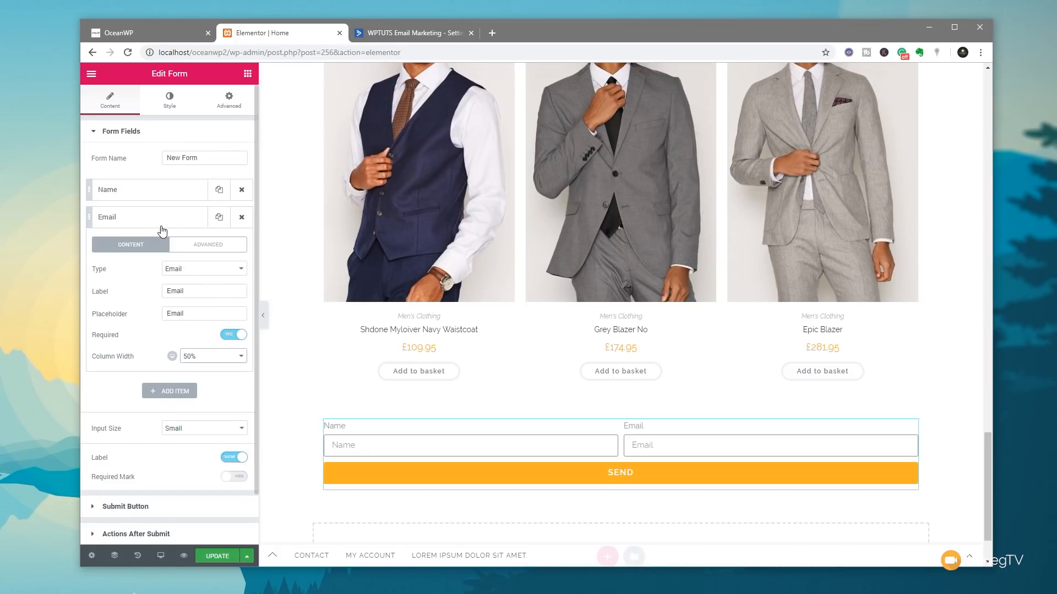
left_click(135, 217)
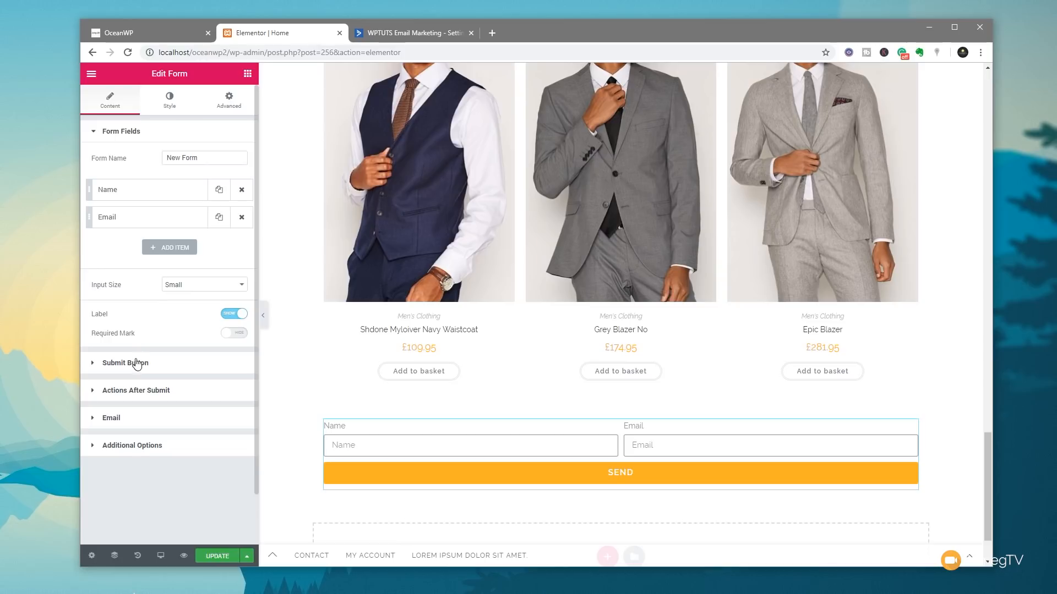
left_click(124, 362)
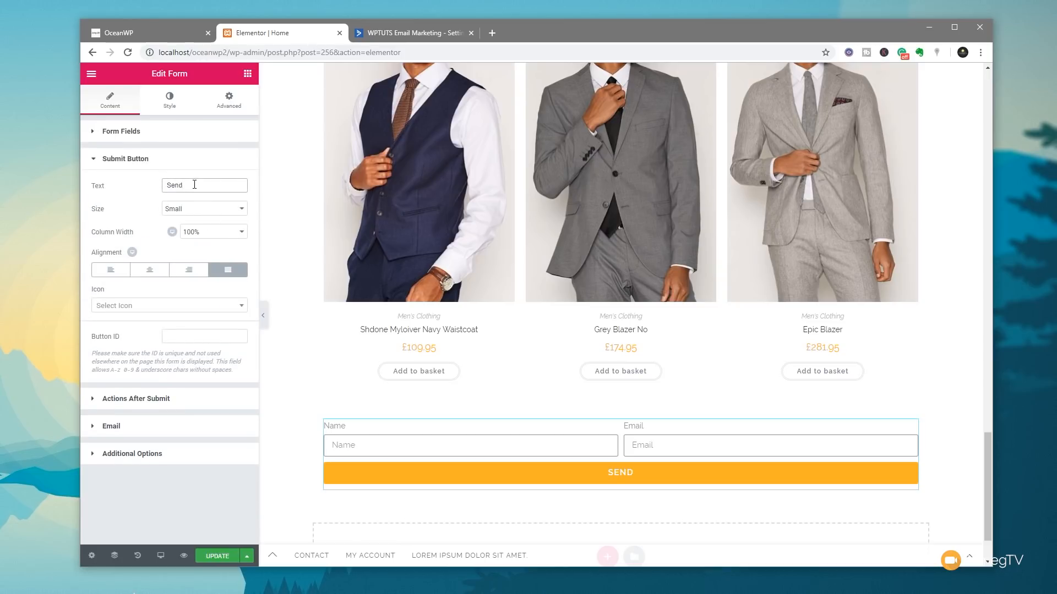
Change the submit button text from 'Send' to 'Subscribe Now'
type("Subscribe Now")
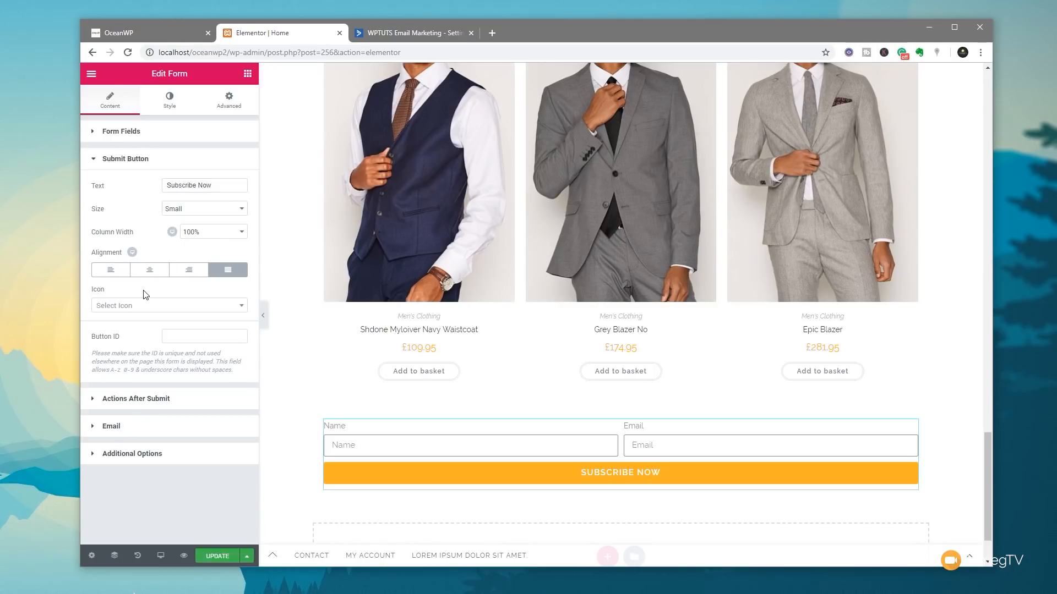
left_click(122, 131)
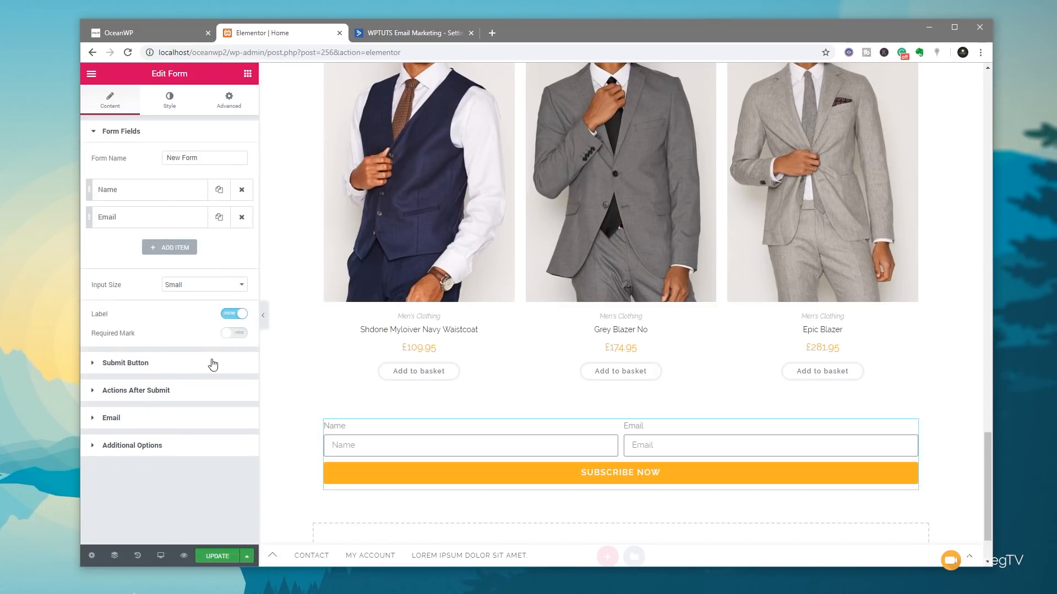
Hide field labels and set Name and Email to 40% width and the button to 20%, all on one row
left_click(233, 313)
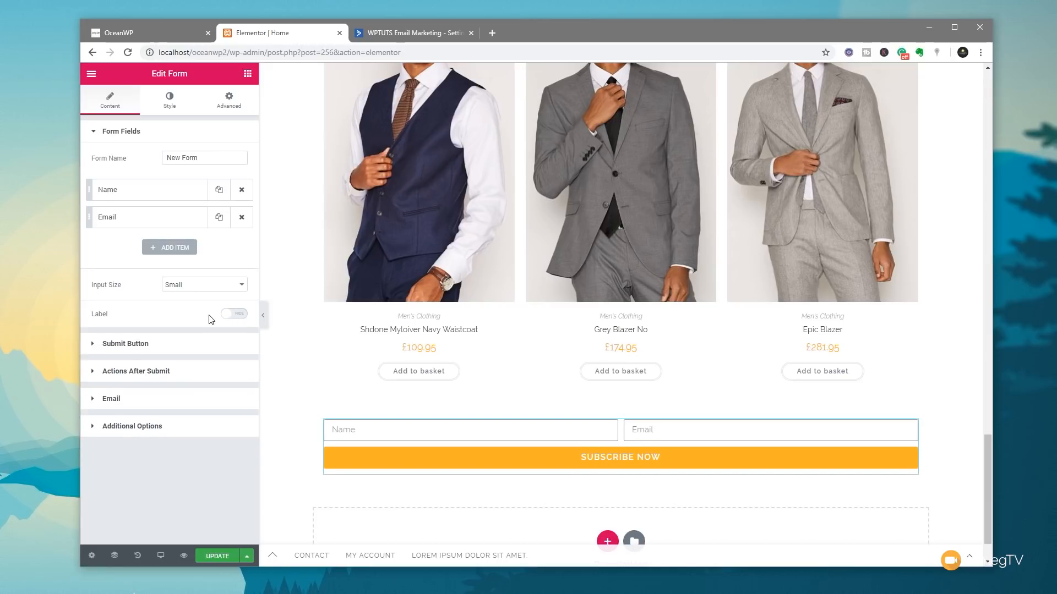
left_click(733, 464)
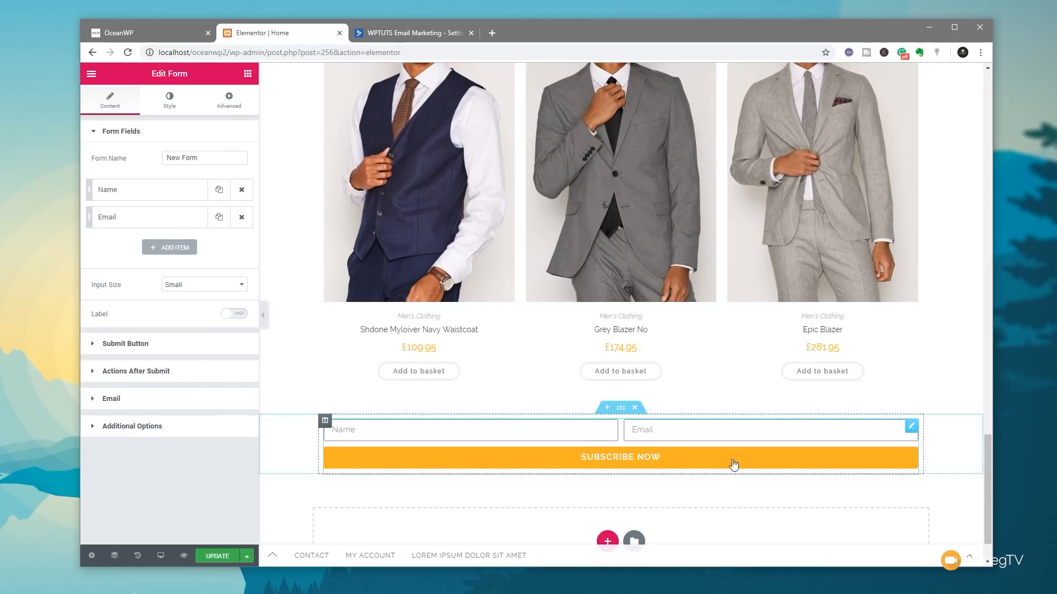
left_click(148, 189)
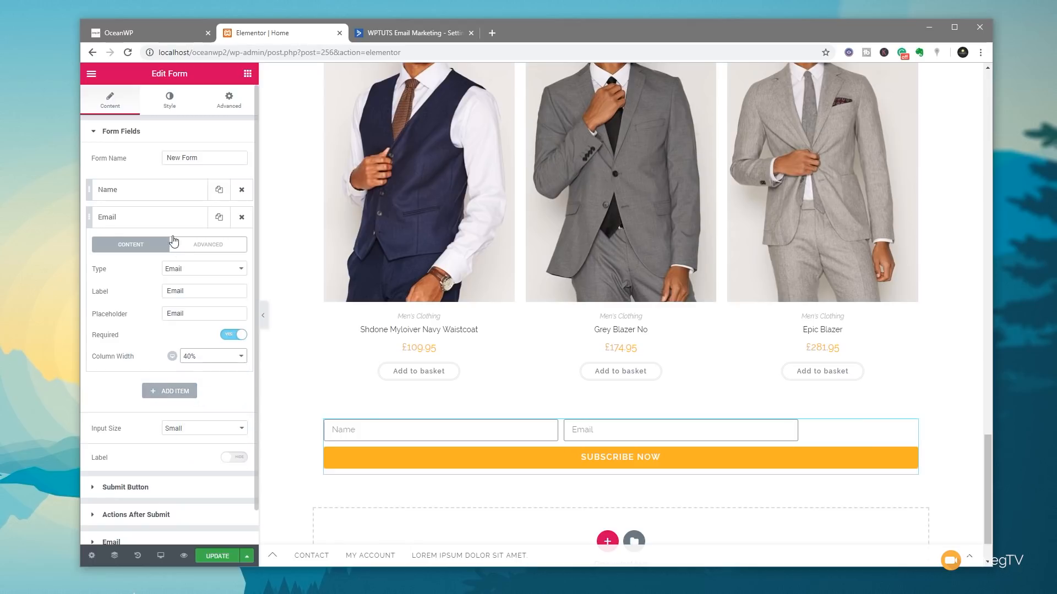
left_click(107, 217)
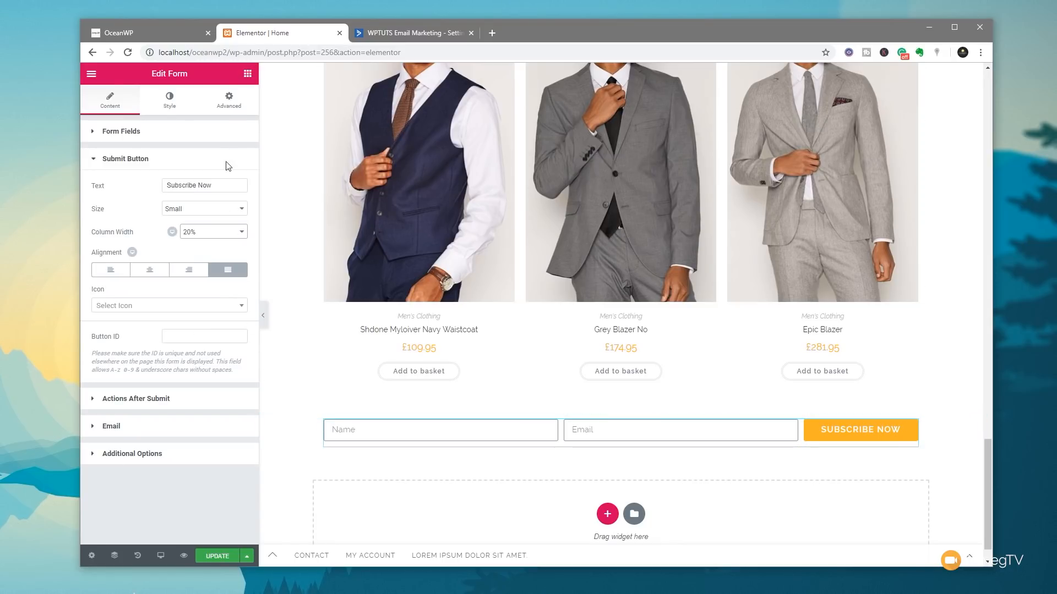
left_click(229, 100)
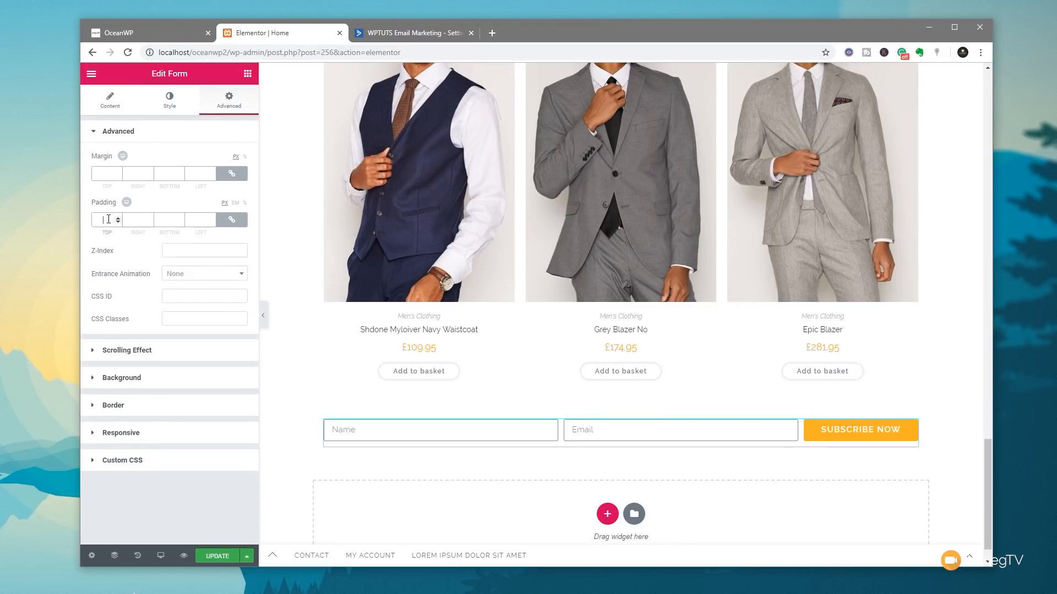
Give the form 20 px padding on all sides and a soft, semi-transparent box shadow
type("20")
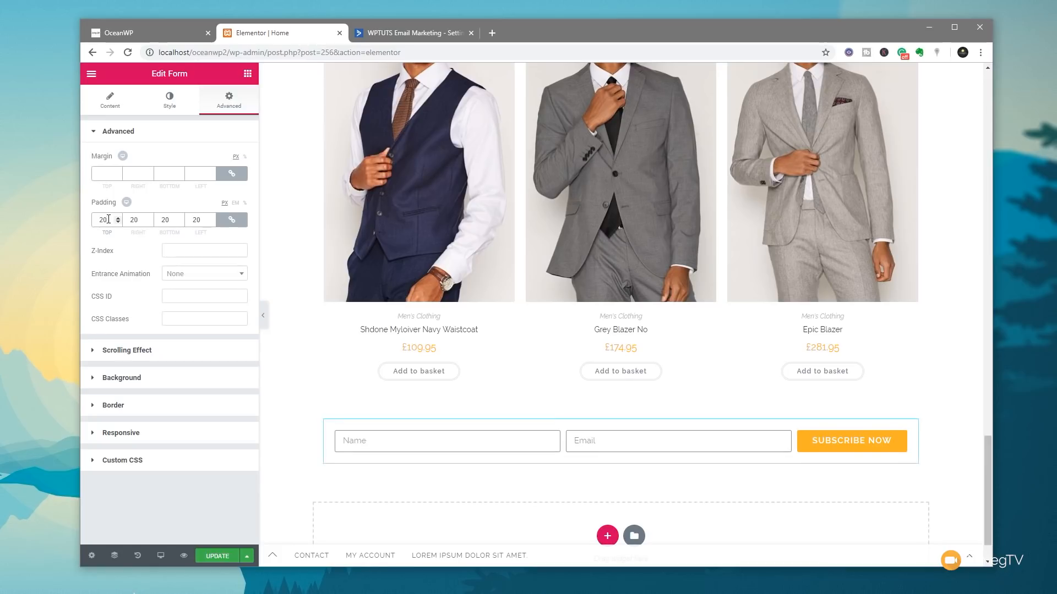
mouse_move(146, 374)
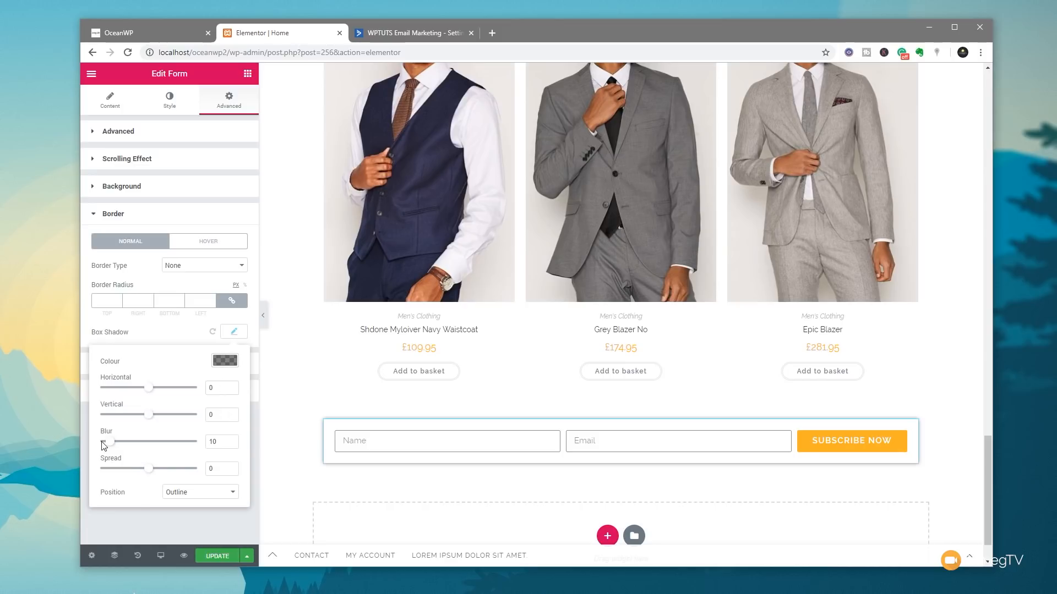
left_click_drag(105, 441, 121, 441)
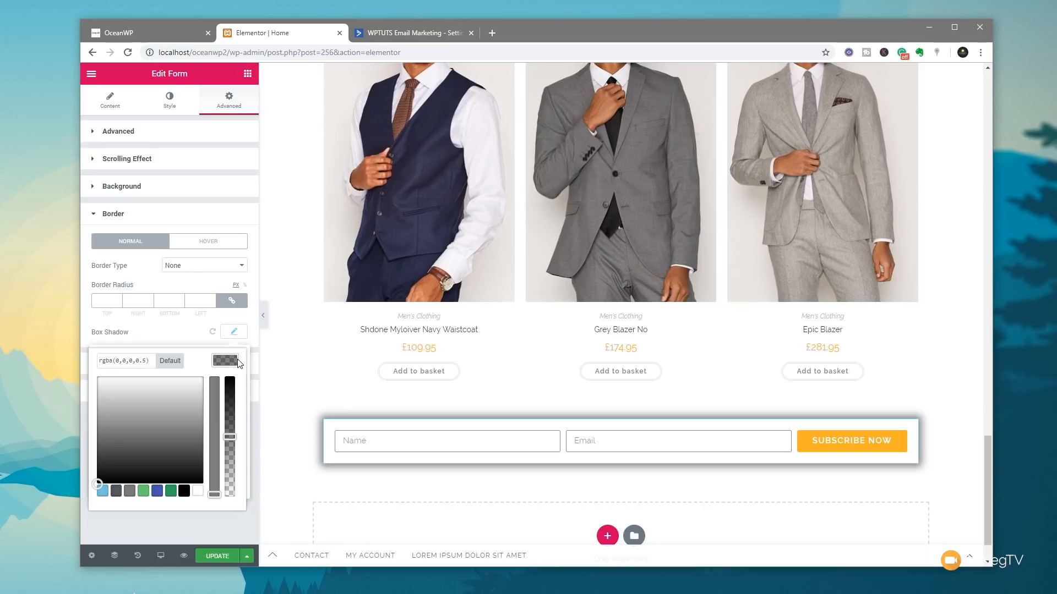
left_click_drag(230, 438, 230, 472)
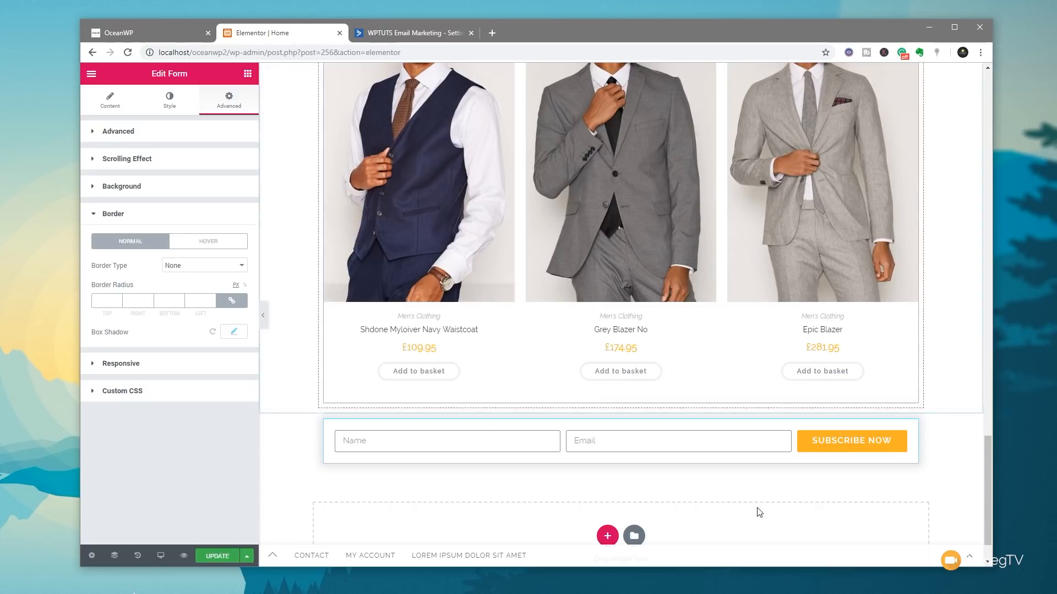
Replace the Email after-submit action with ActiveCampaign in the form's Actions After Submit
left_click(620, 441)
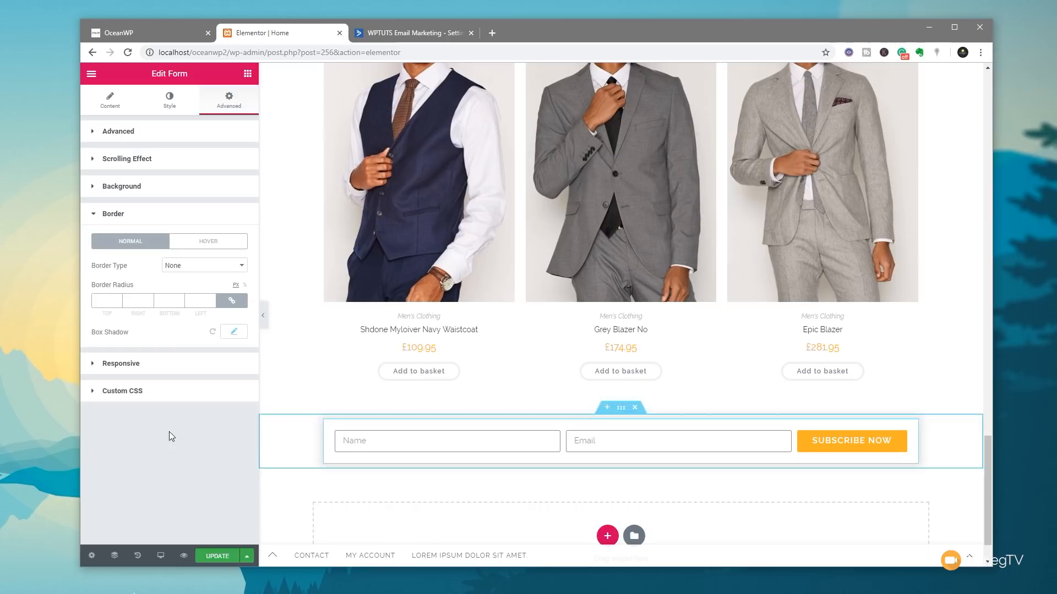
left_click(110, 100)
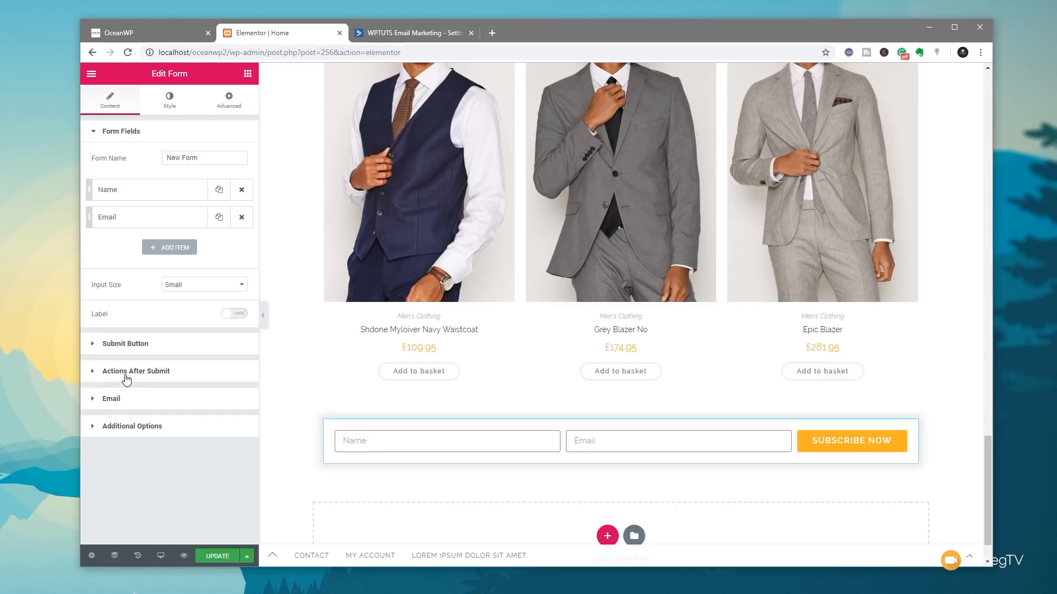
left_click(135, 371)
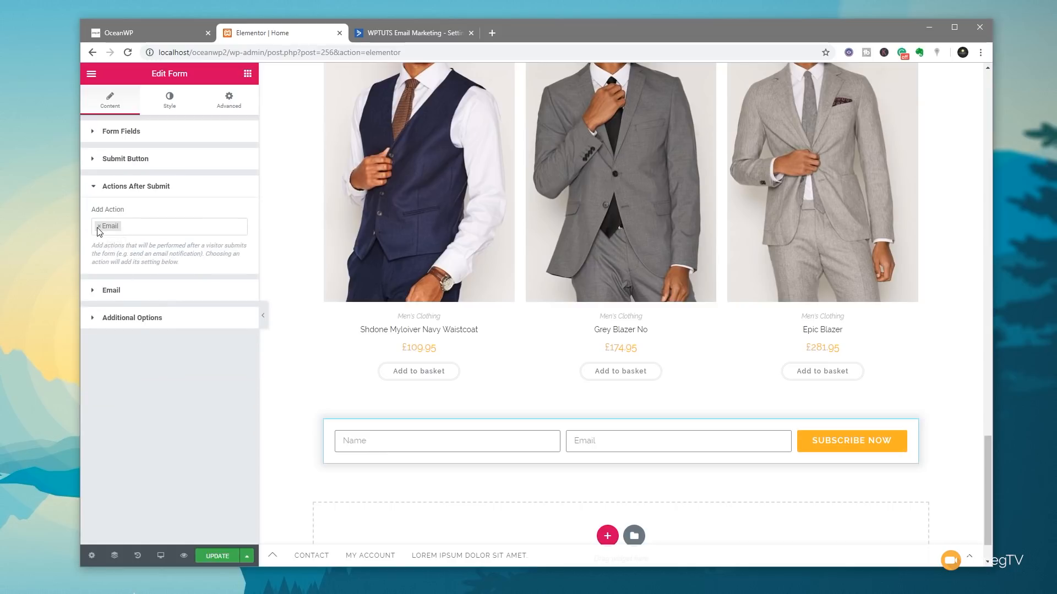
left_click(168, 226)
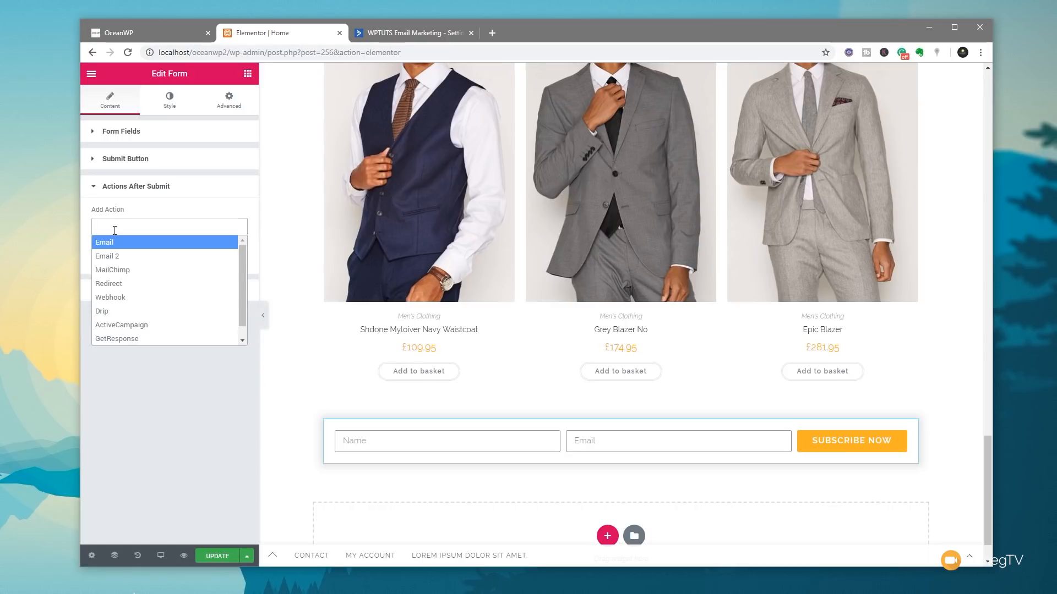
mouse_move(121, 324)
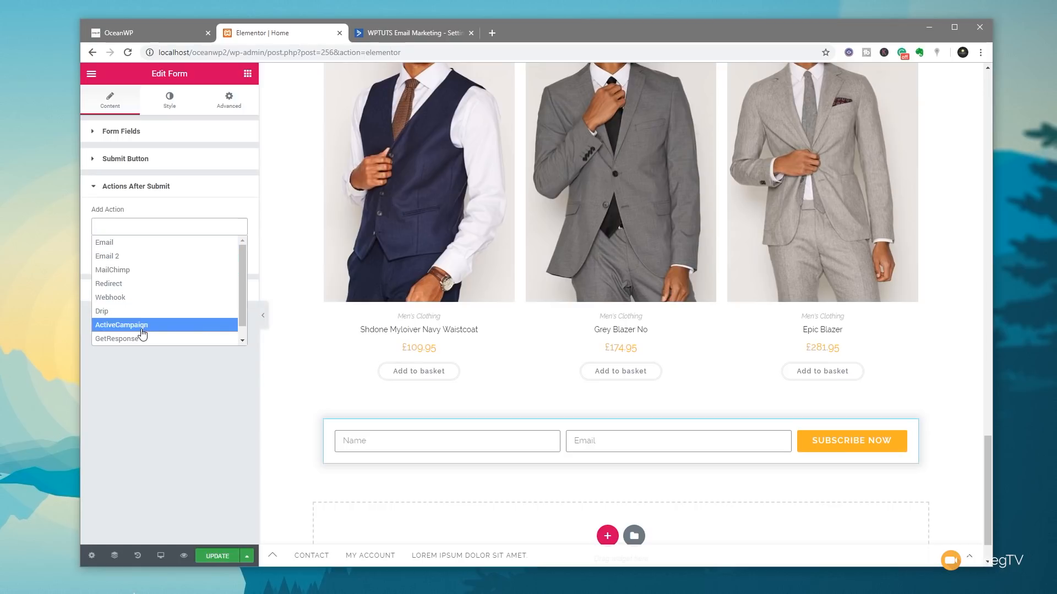
left_click(121, 325)
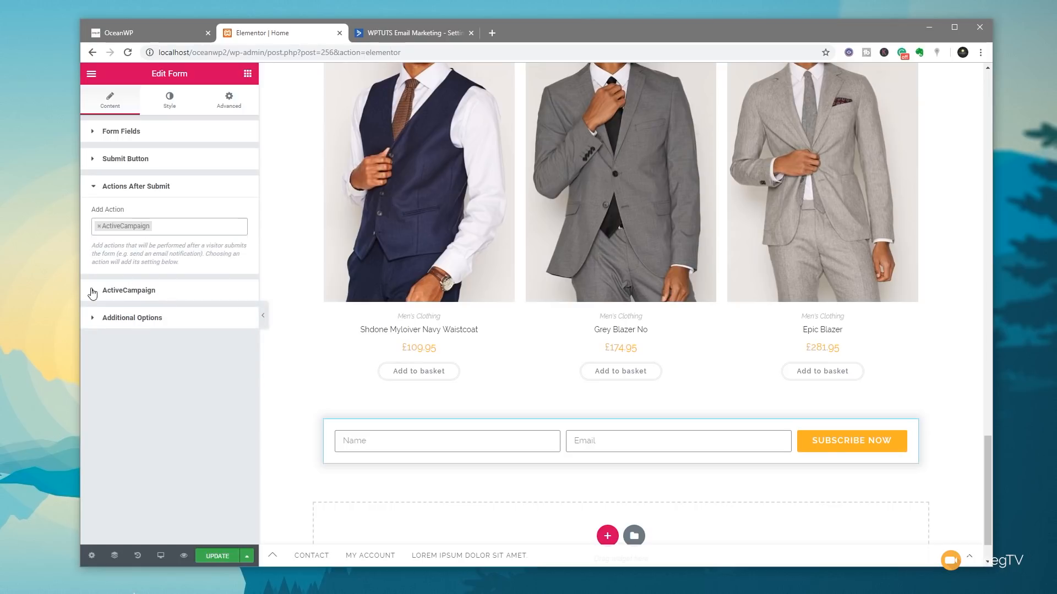
mouse_move(121, 295)
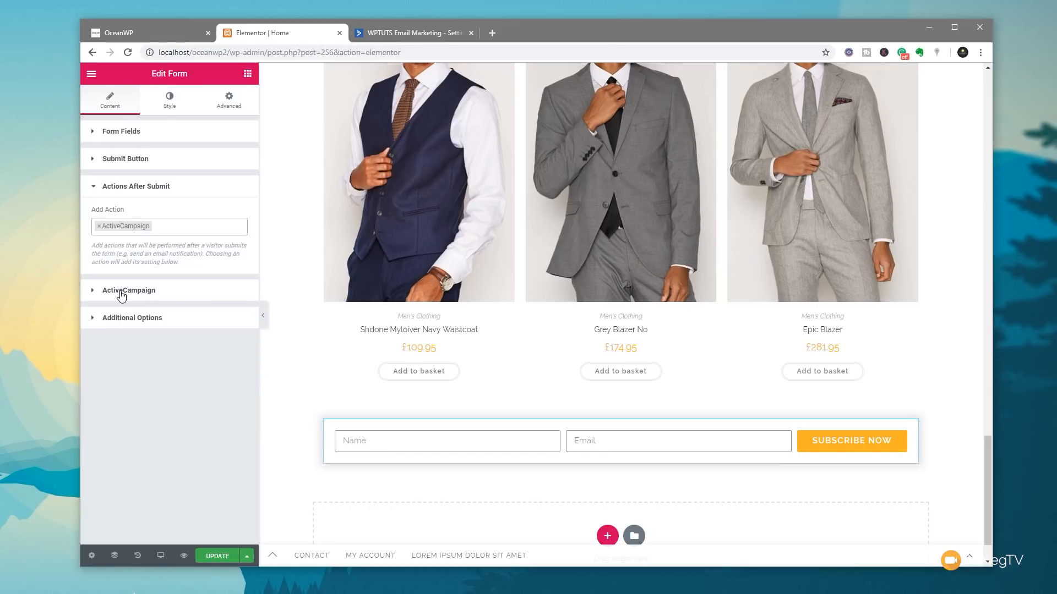
In the ActiveCampaign action, keep Default API credentials and send subscribers to the WPTuts list
left_click(128, 289)
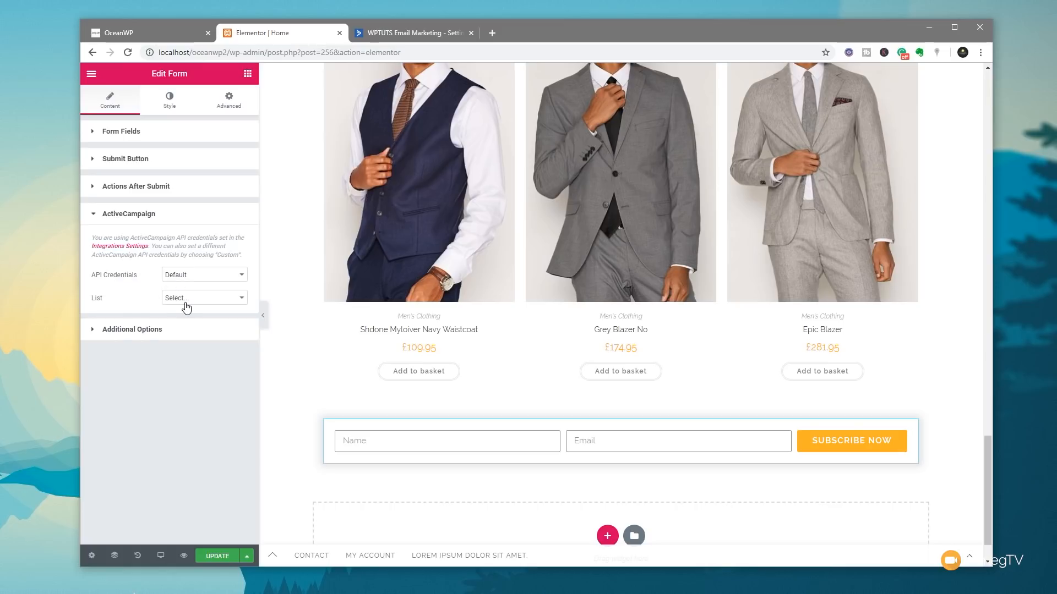
mouse_move(190, 300)
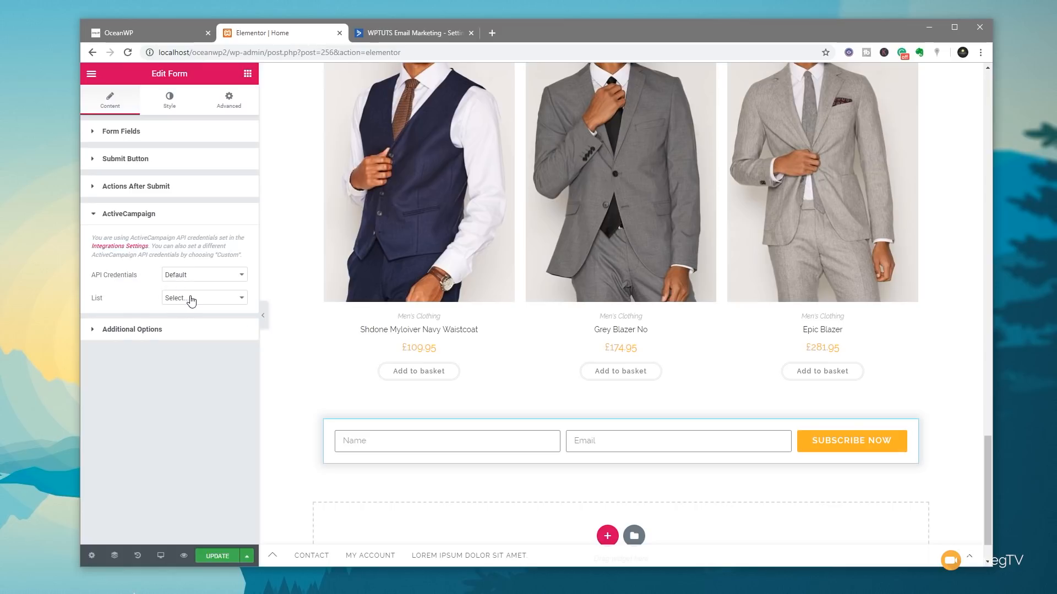
left_click(202, 299)
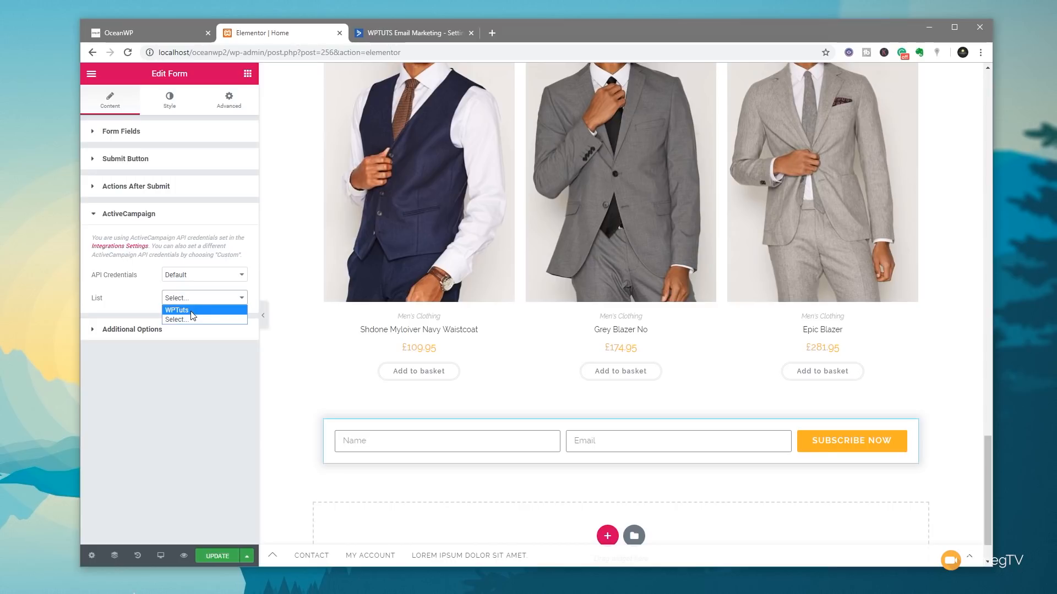
left_click(176, 311)
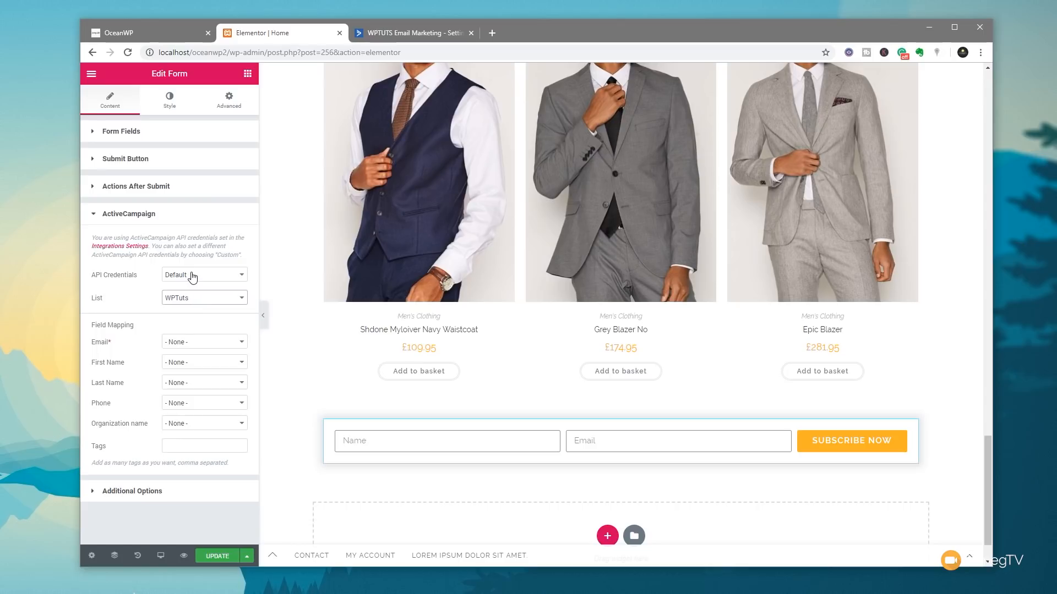
Try Custom API credentials, check the API URL and key in ActiveCampaign, then return to Default
left_click(202, 274)
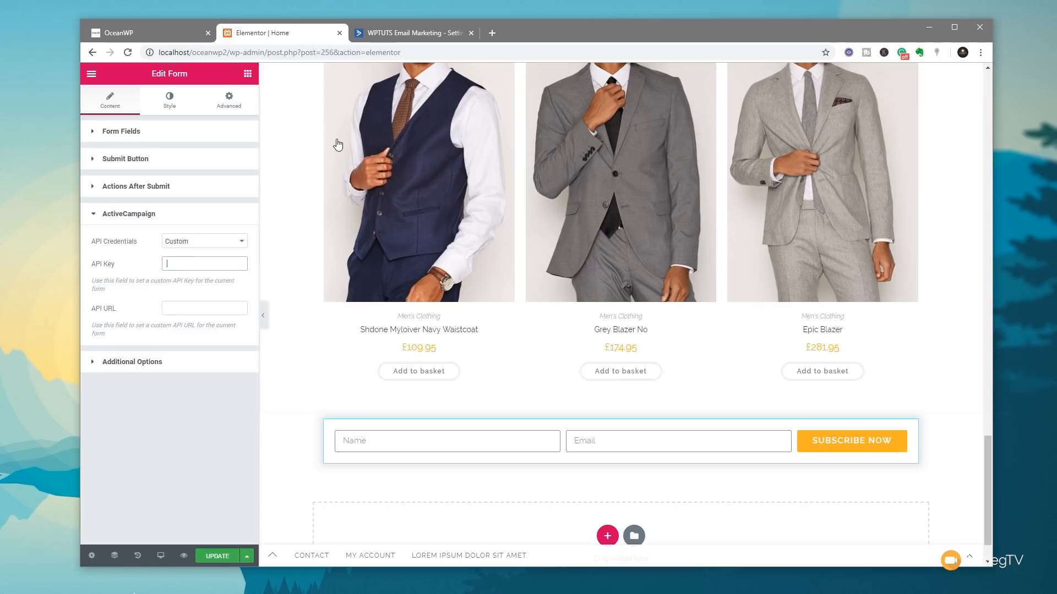
left_click(413, 32)
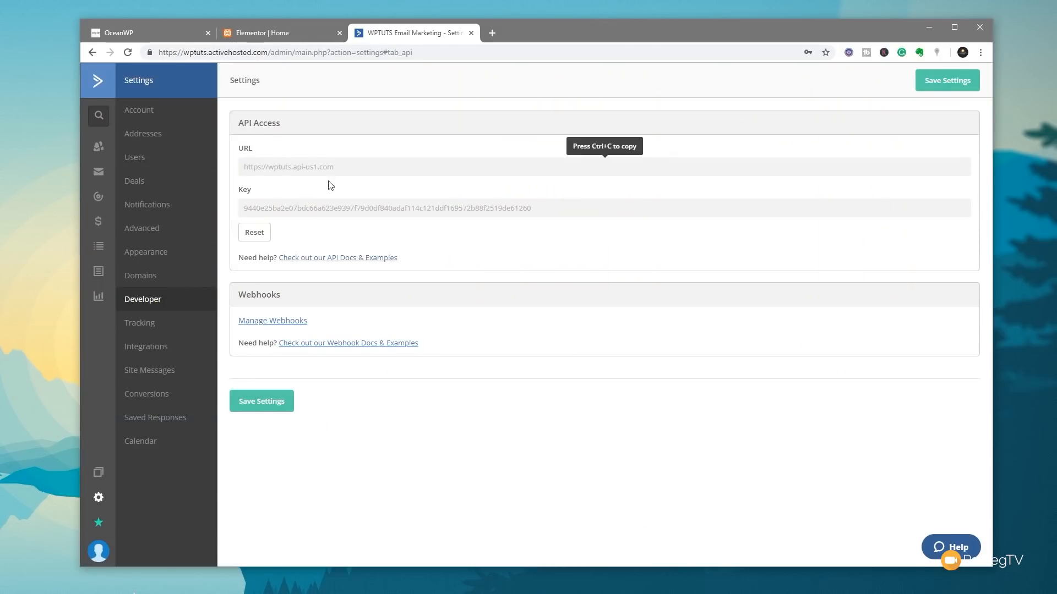
left_click(281, 32)
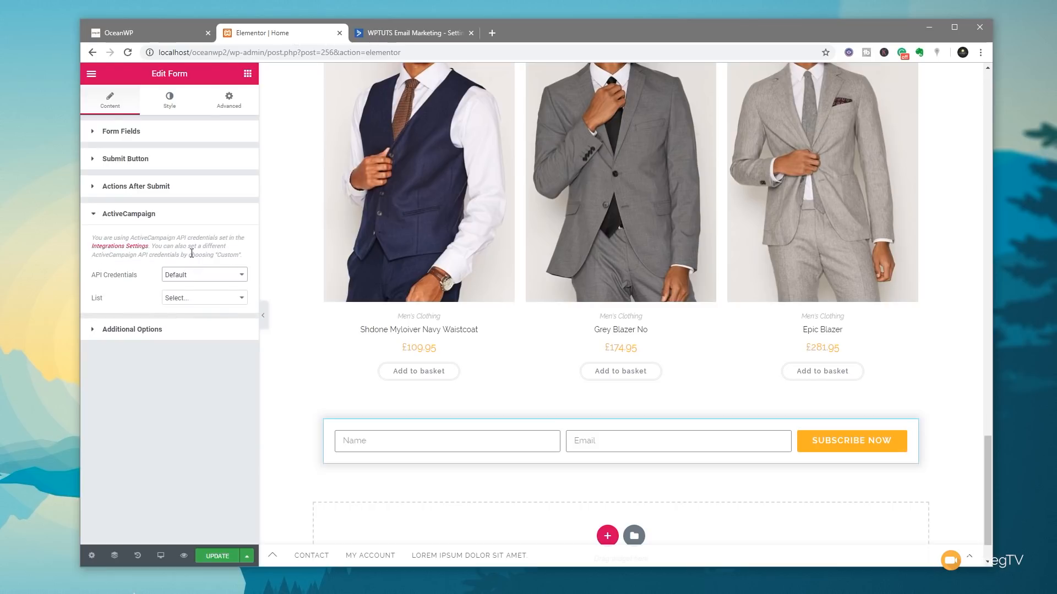
Choose the WPTuts list and map Email to Email and First Name to the Name field
left_click(202, 298)
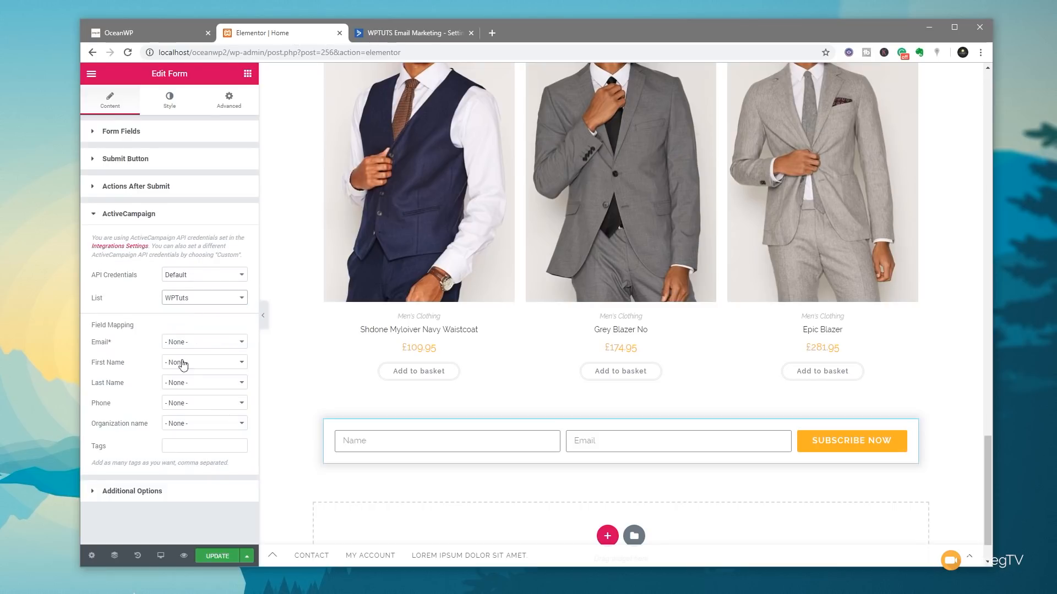
mouse_move(135, 385)
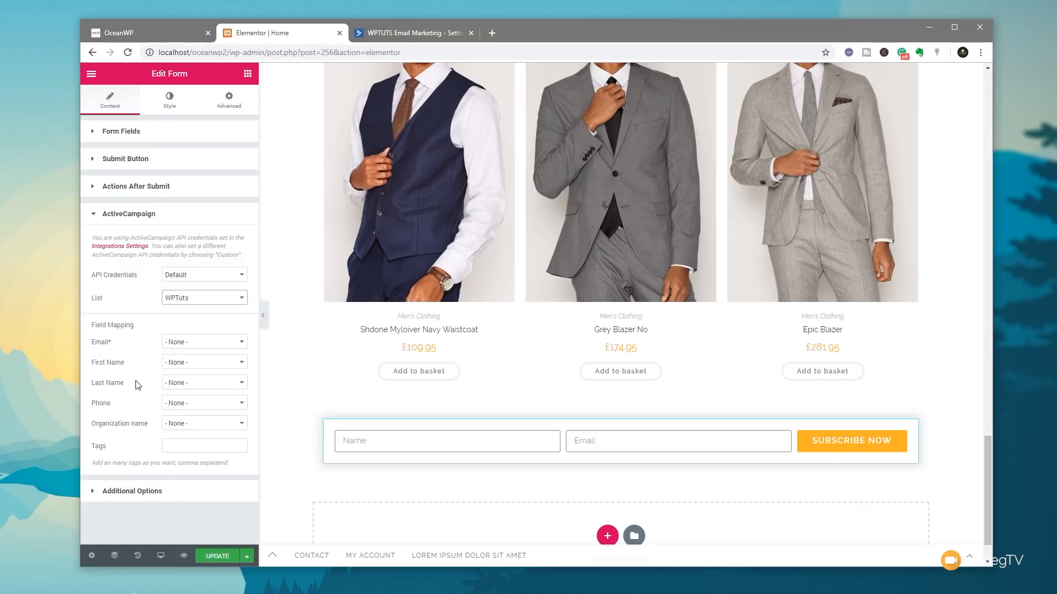
mouse_move(140, 341)
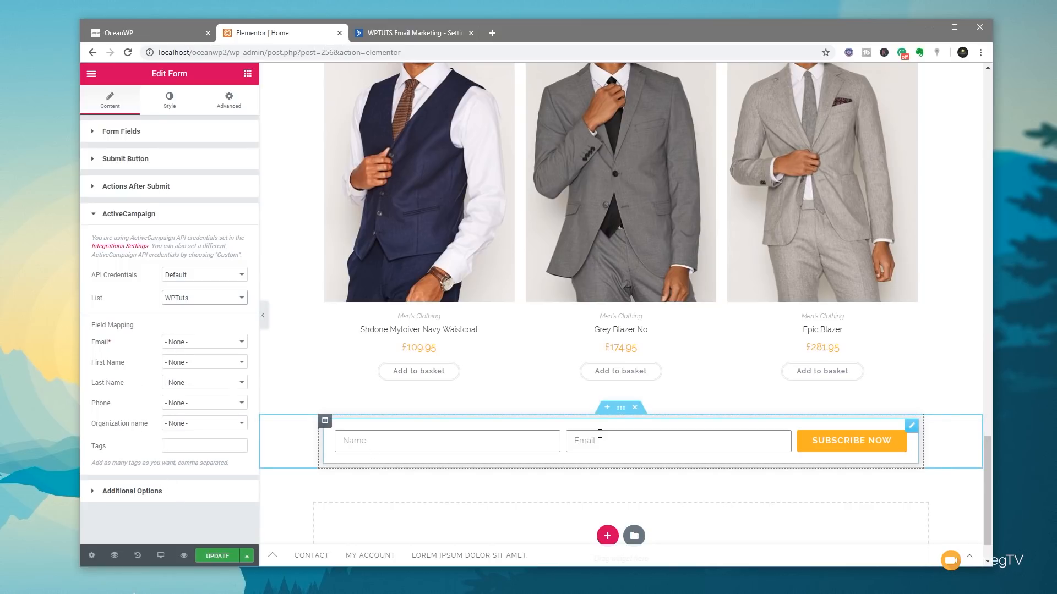
left_click(202, 341)
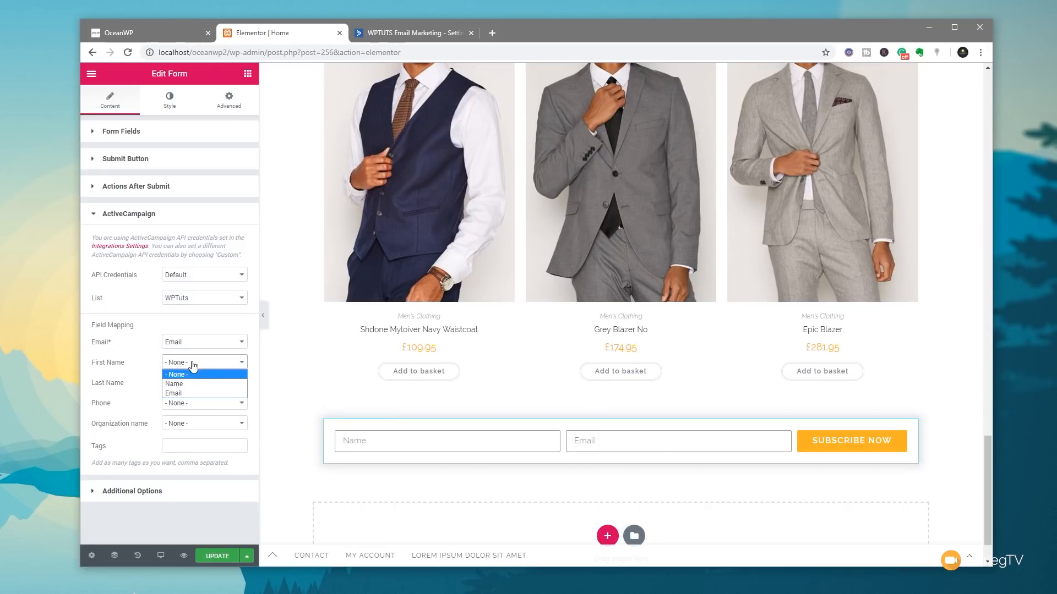
left_click(173, 383)
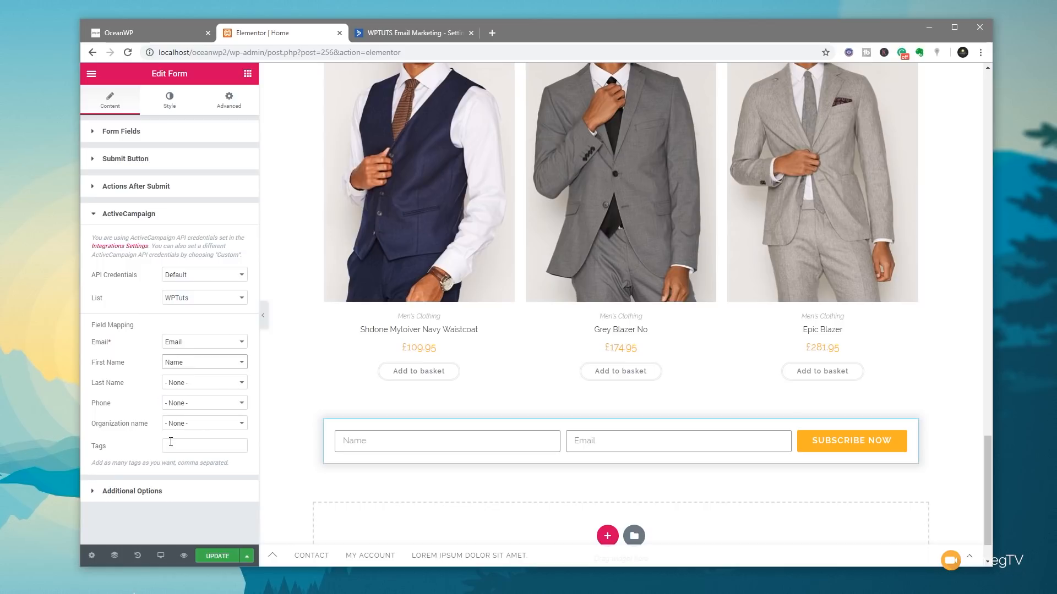
left_click(204, 446)
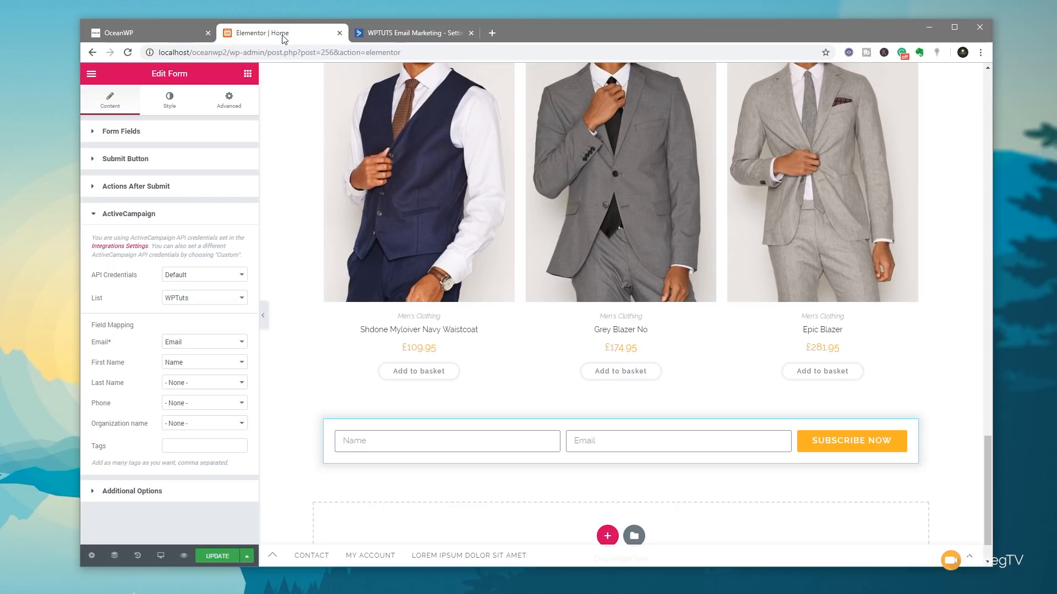
mouse_move(158, 188)
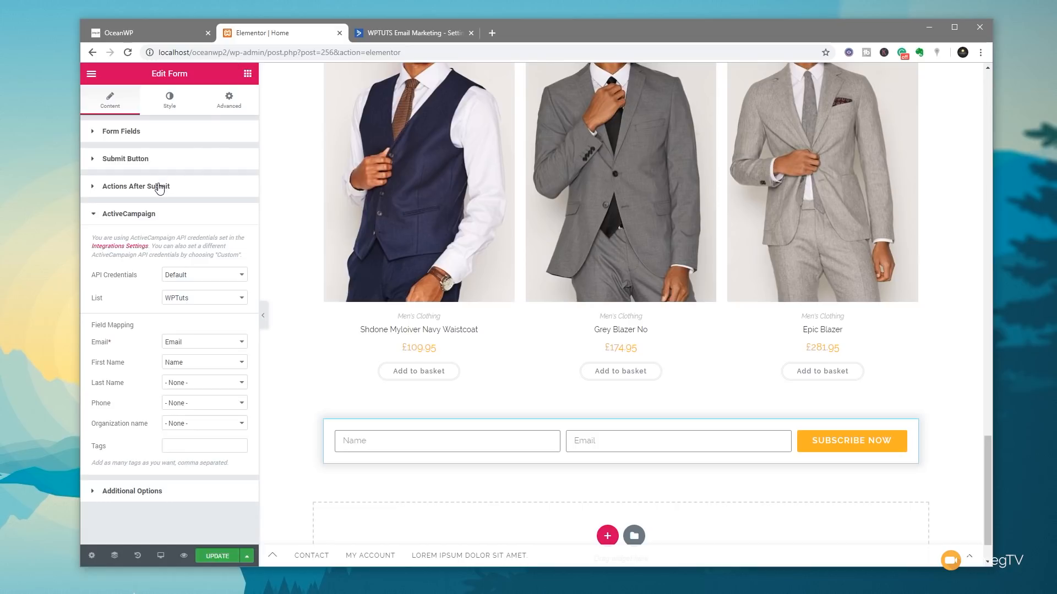
left_click(445, 440)
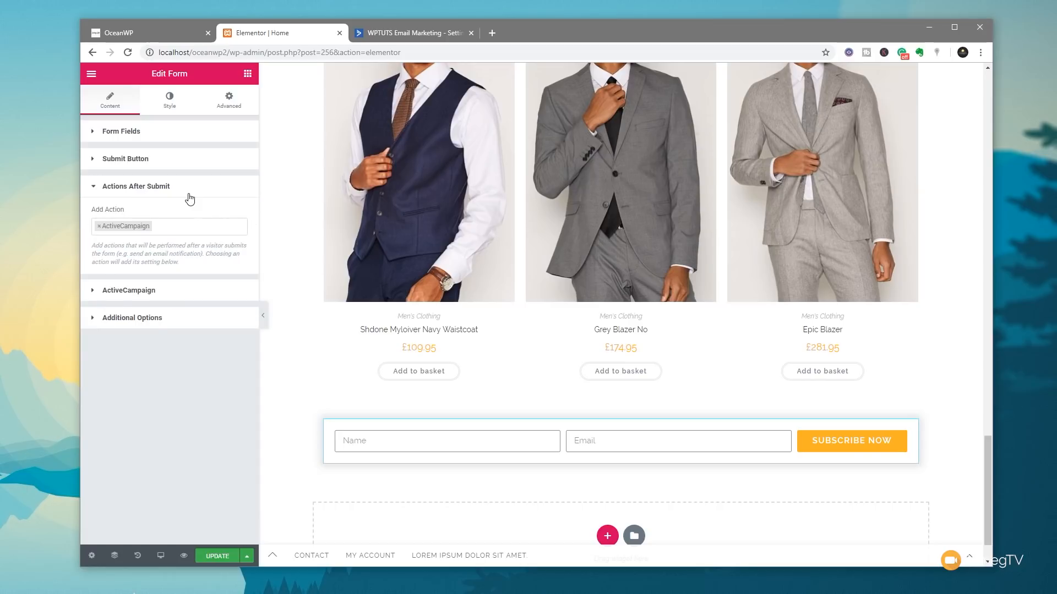
mouse_move(126, 233)
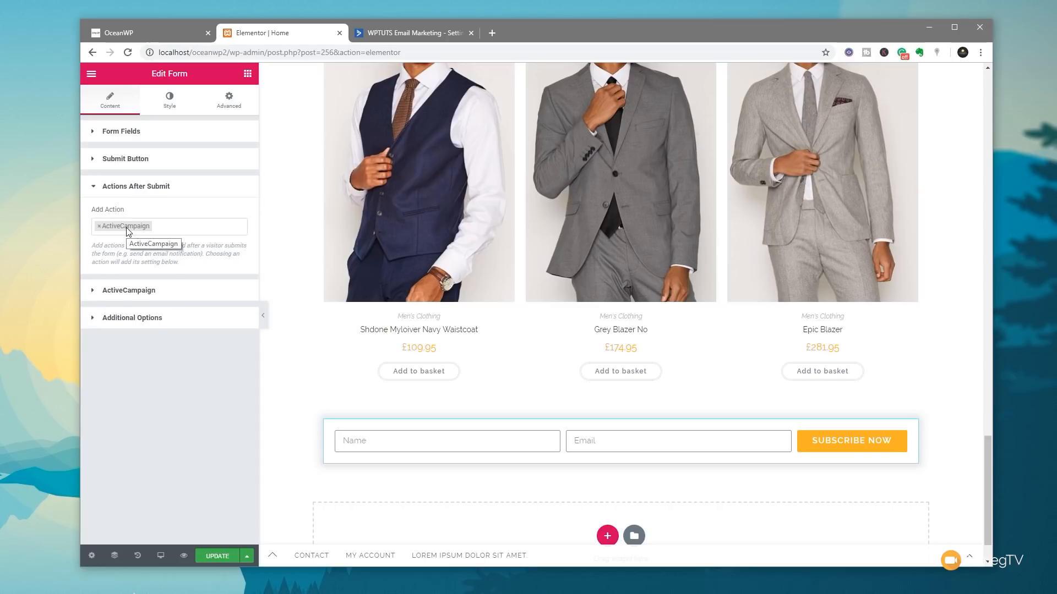
left_click(170, 226)
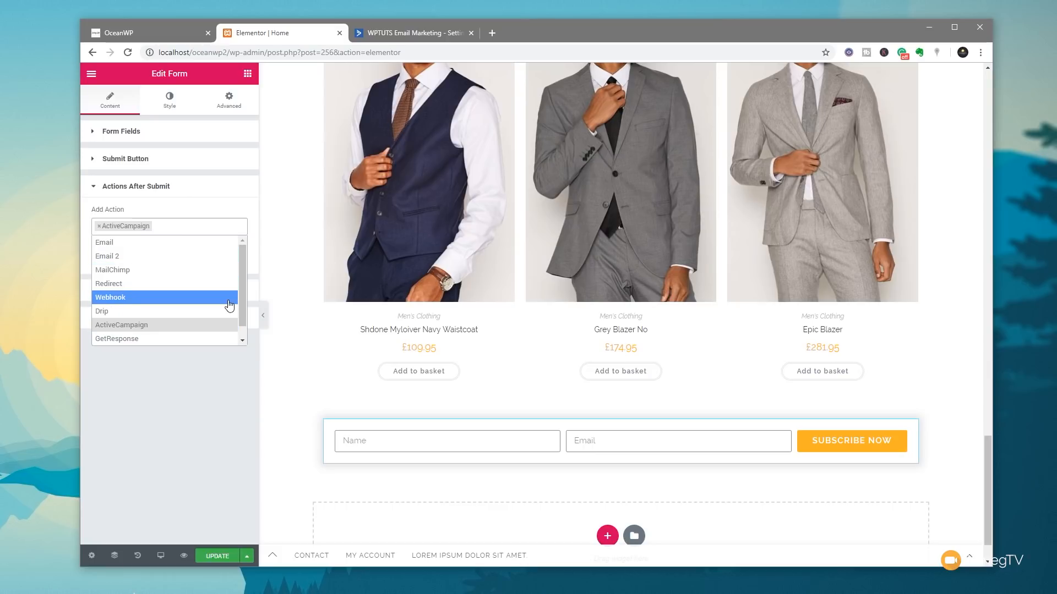
mouse_move(191, 286)
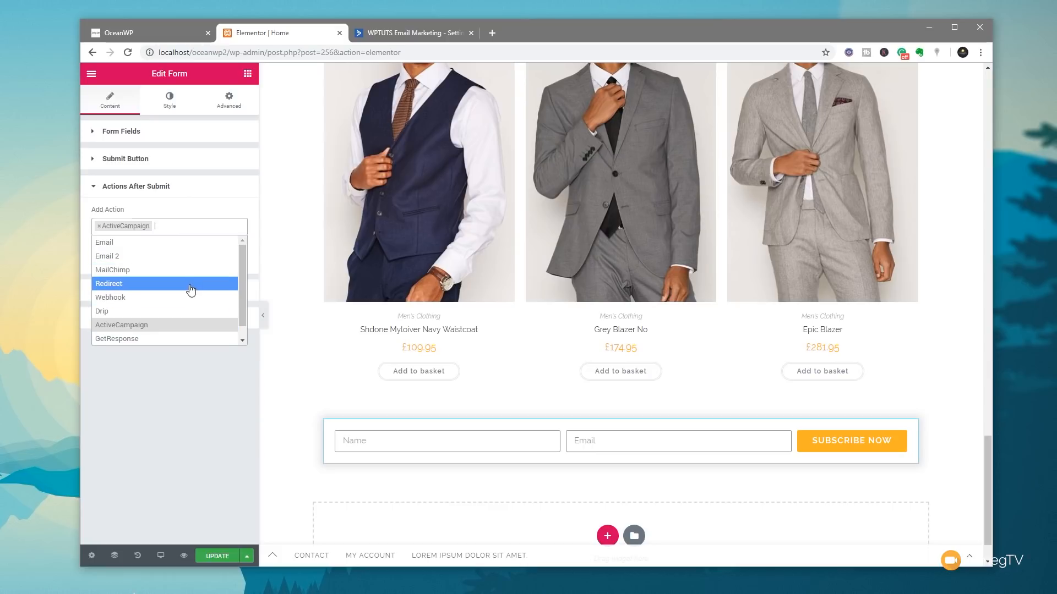
left_click(109, 283)
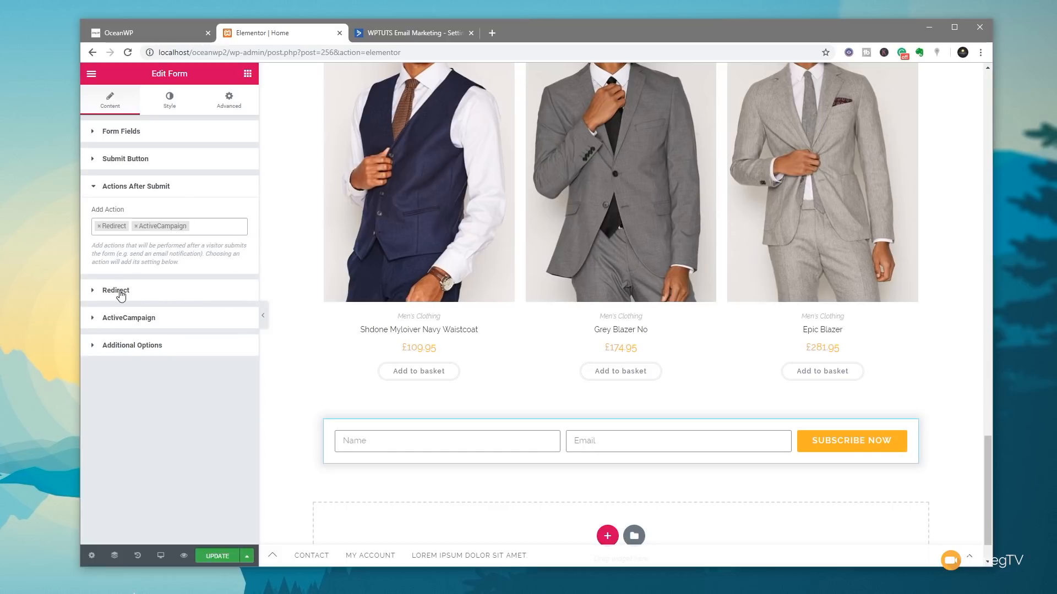
left_click(114, 289)
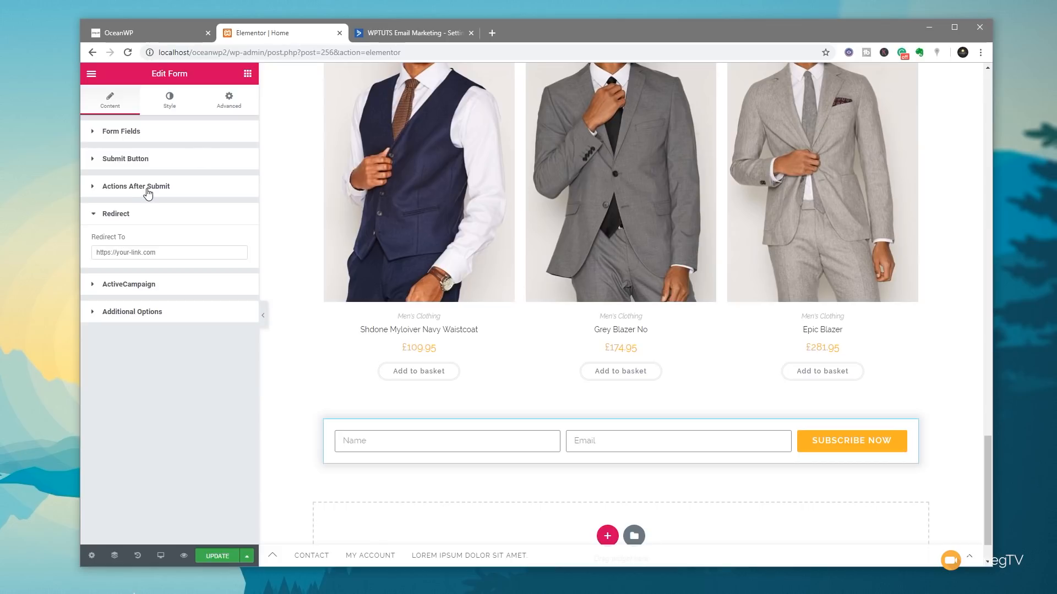
left_click(135, 186)
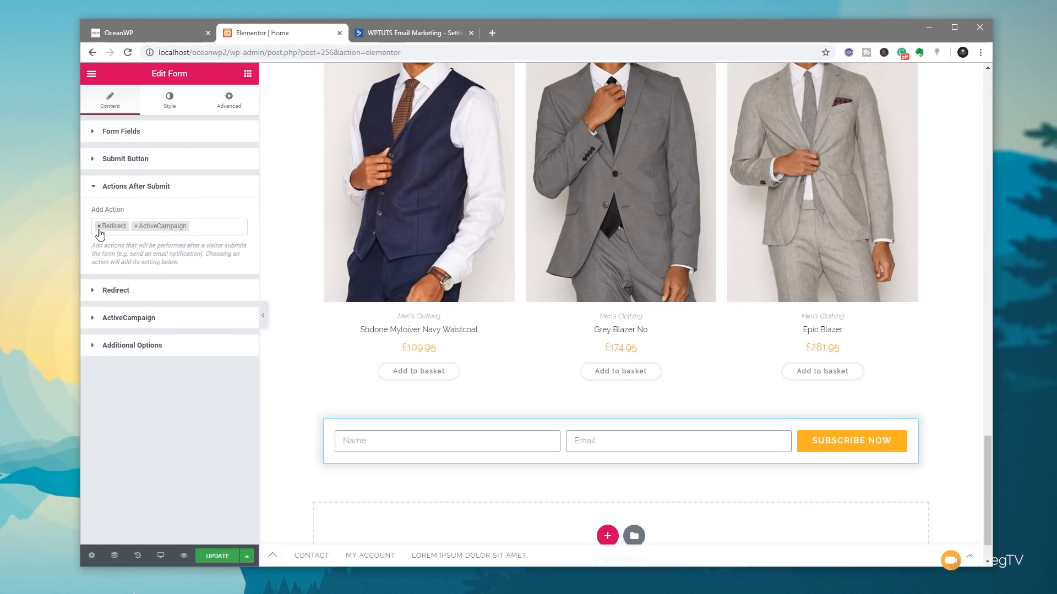
left_click(98, 225)
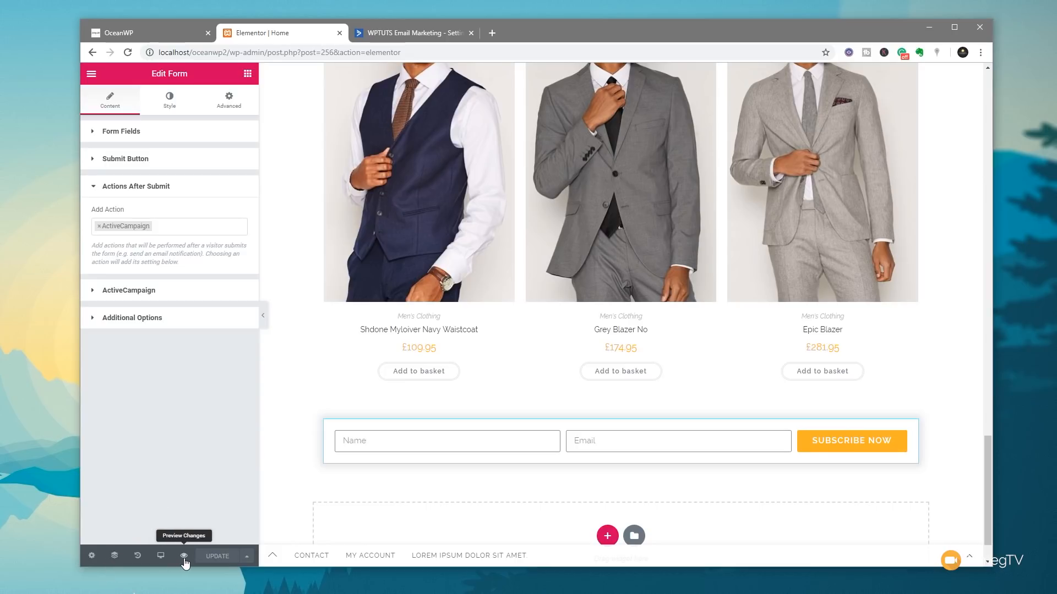
left_click(181, 554)
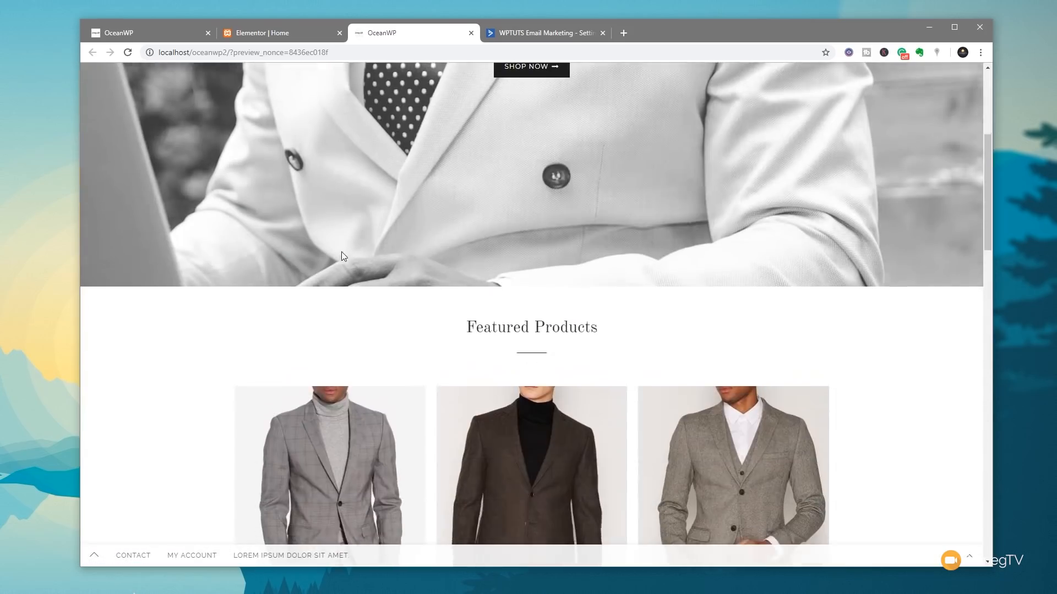
scroll("down", 3)
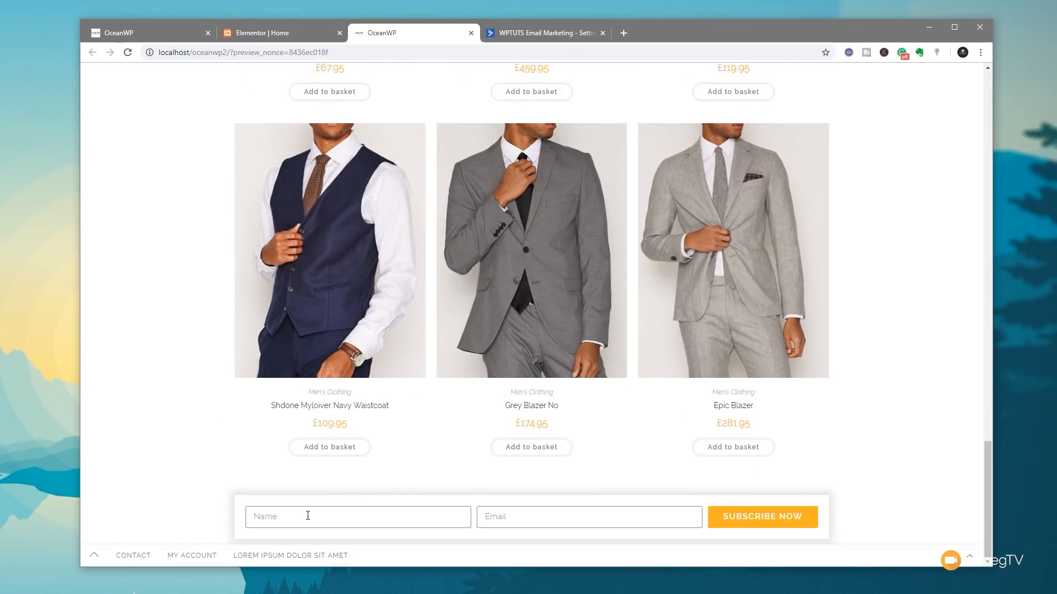
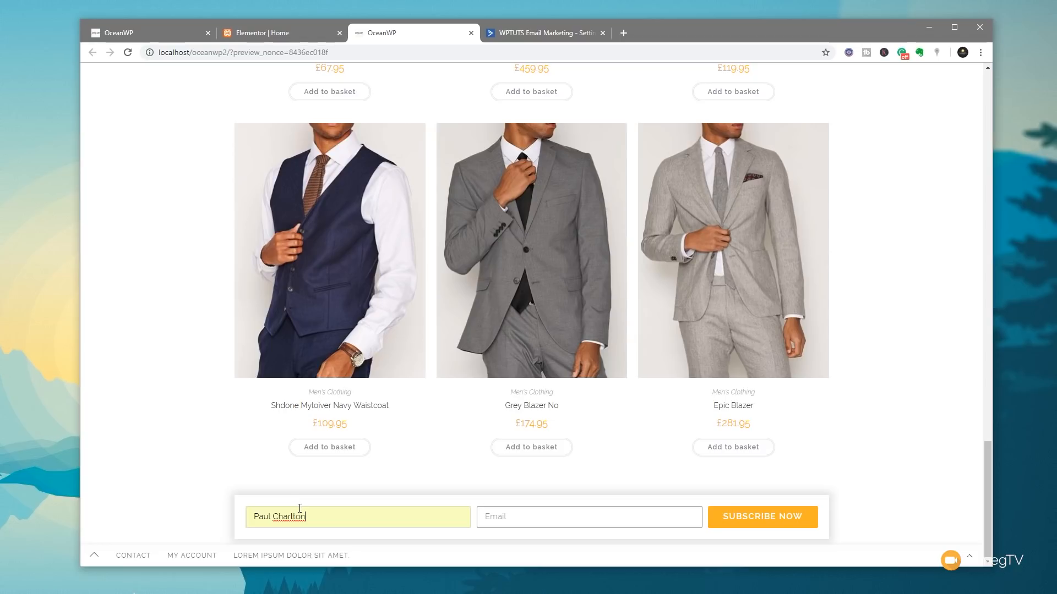
left_click(762, 516)
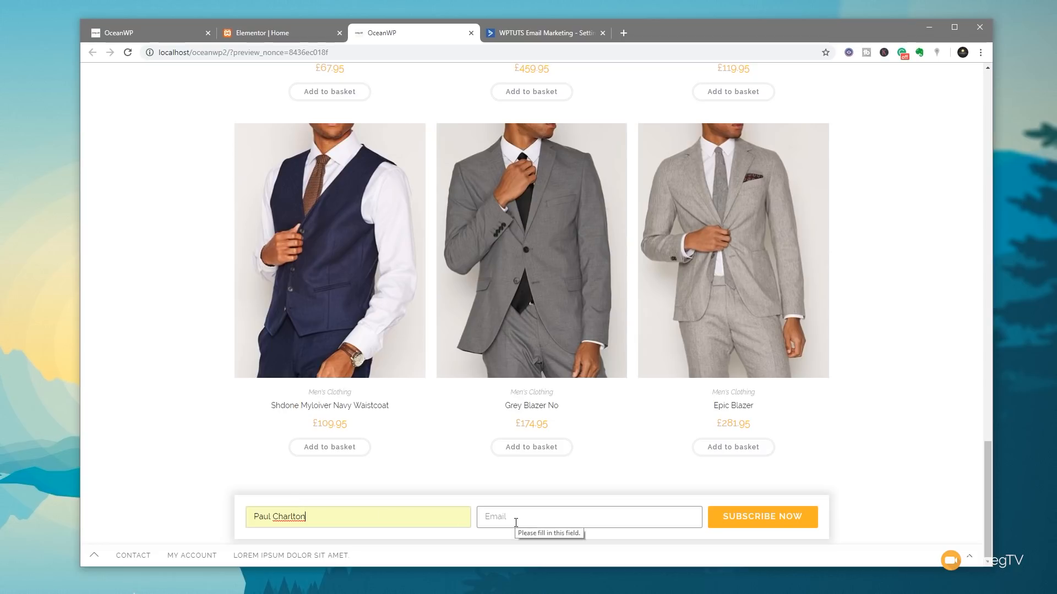
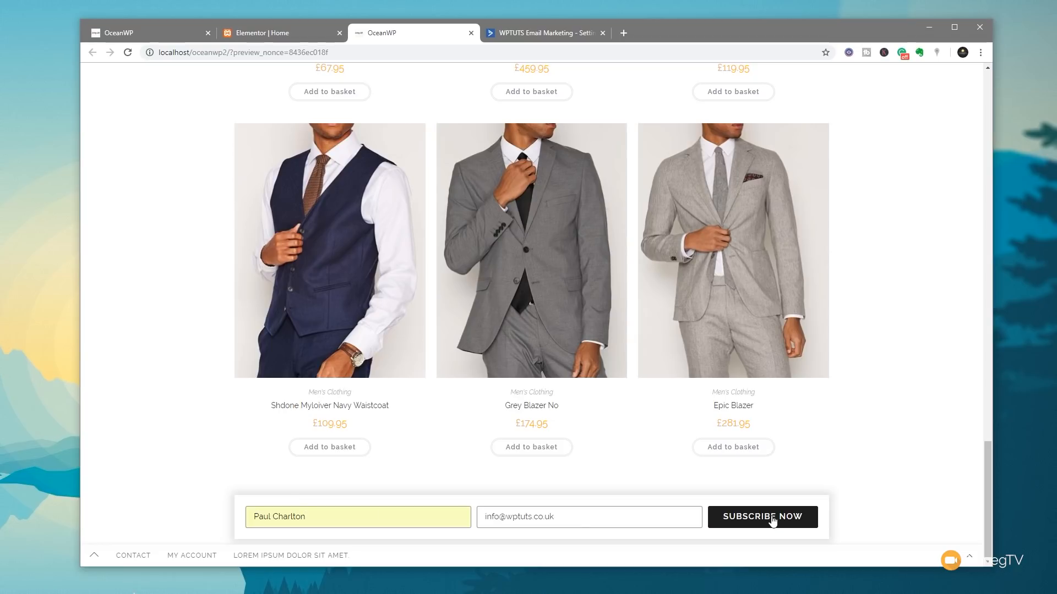
left_click(761, 517)
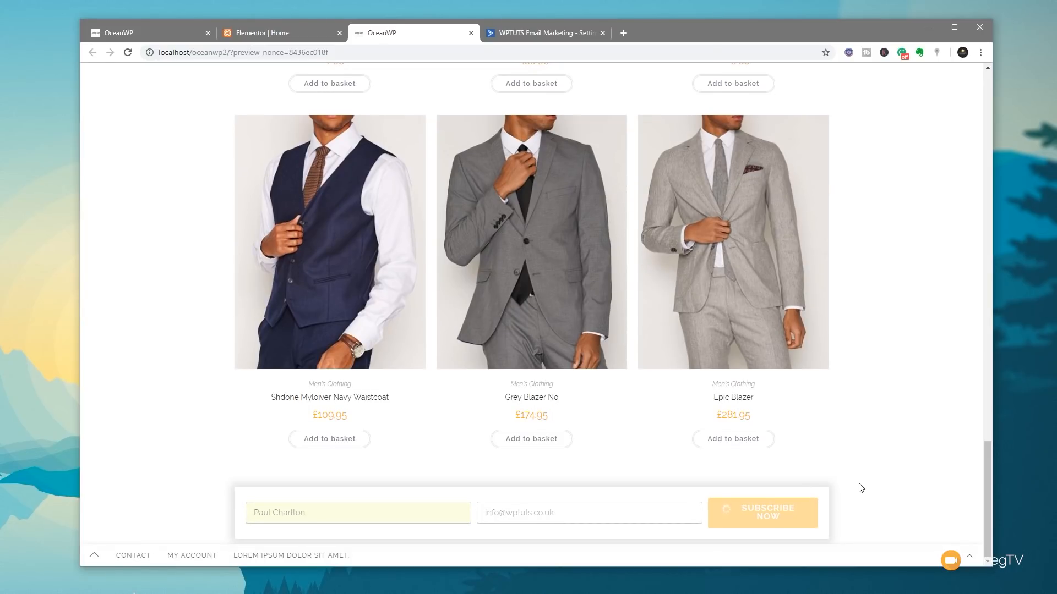
left_click(761, 511)
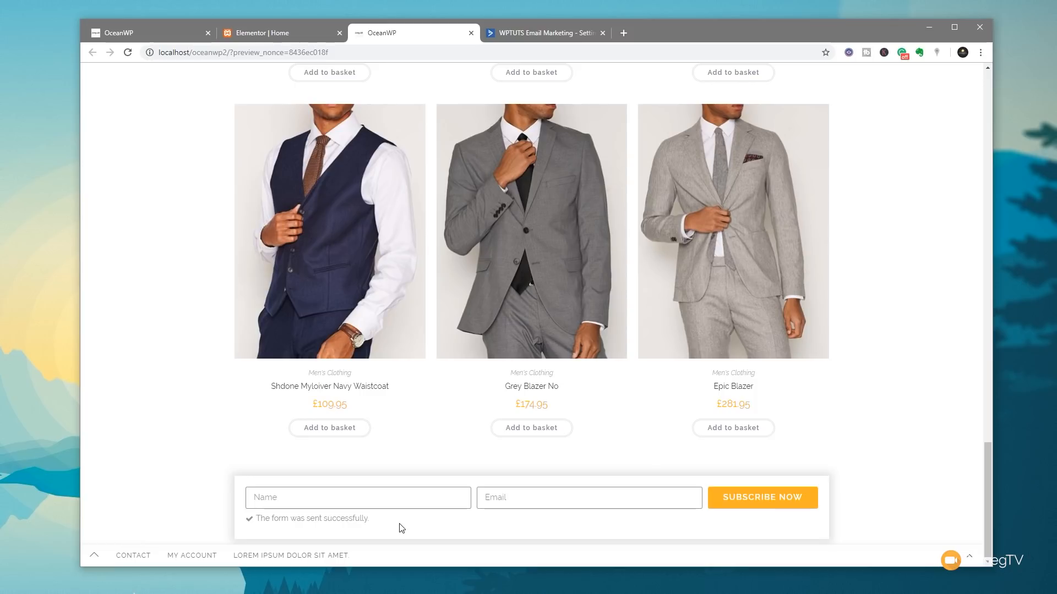
left_click(544, 32)
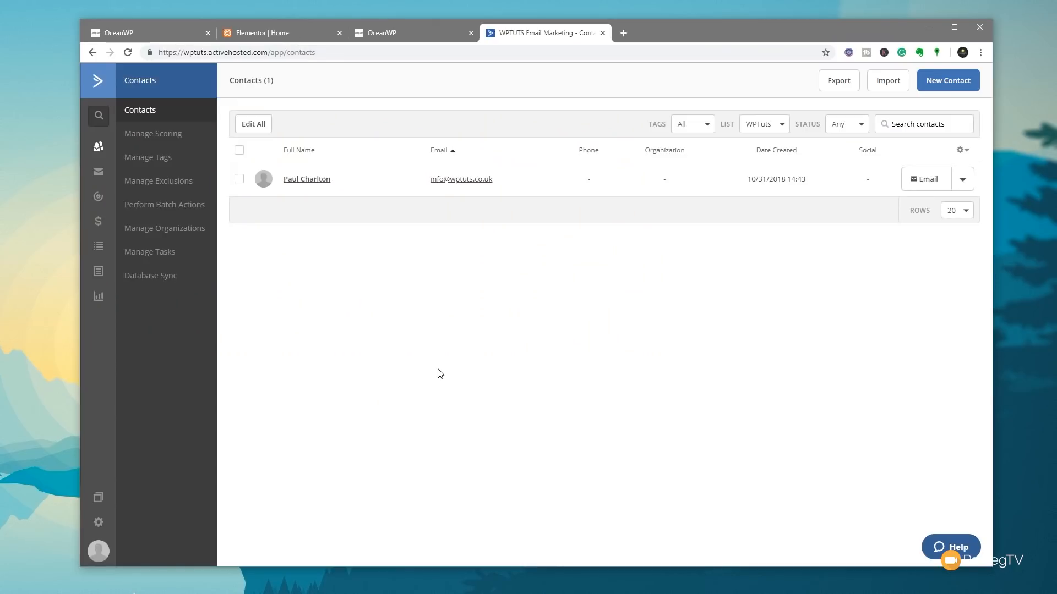
mouse_move(400, 328)
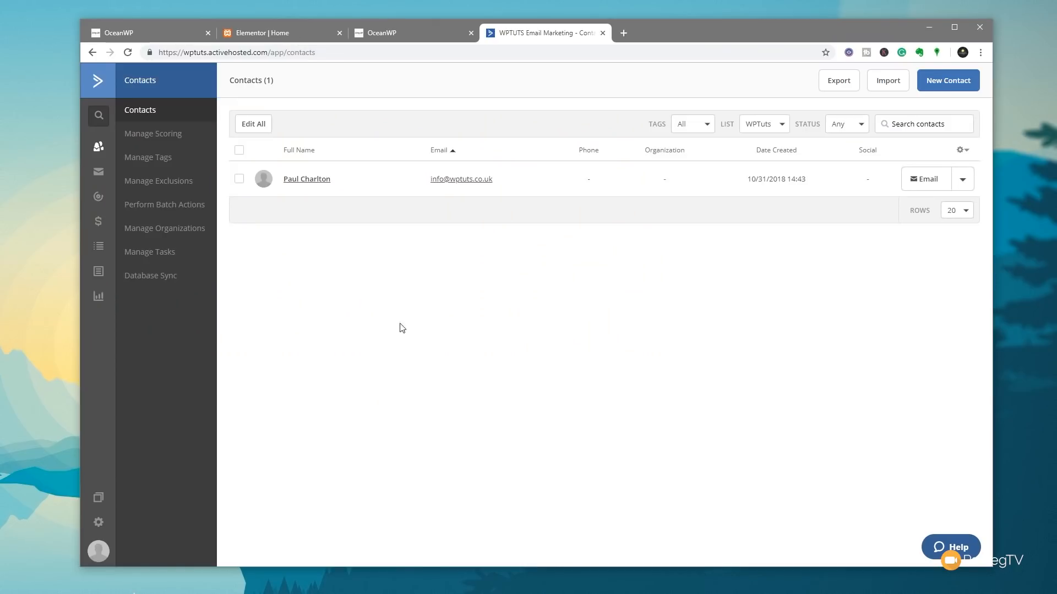
mouse_move(741, 187)
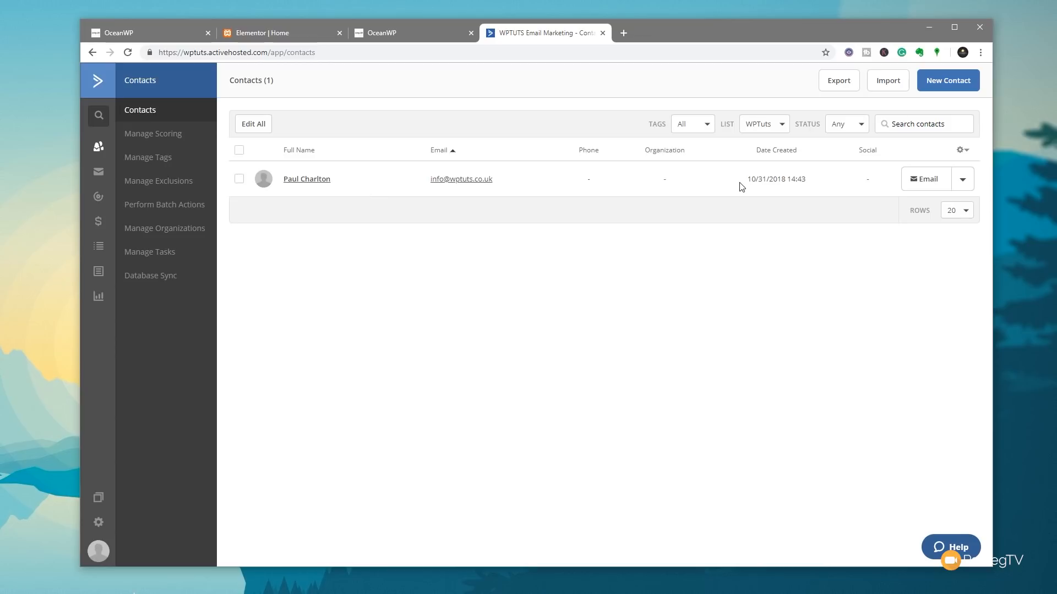
mouse_move(307, 178)
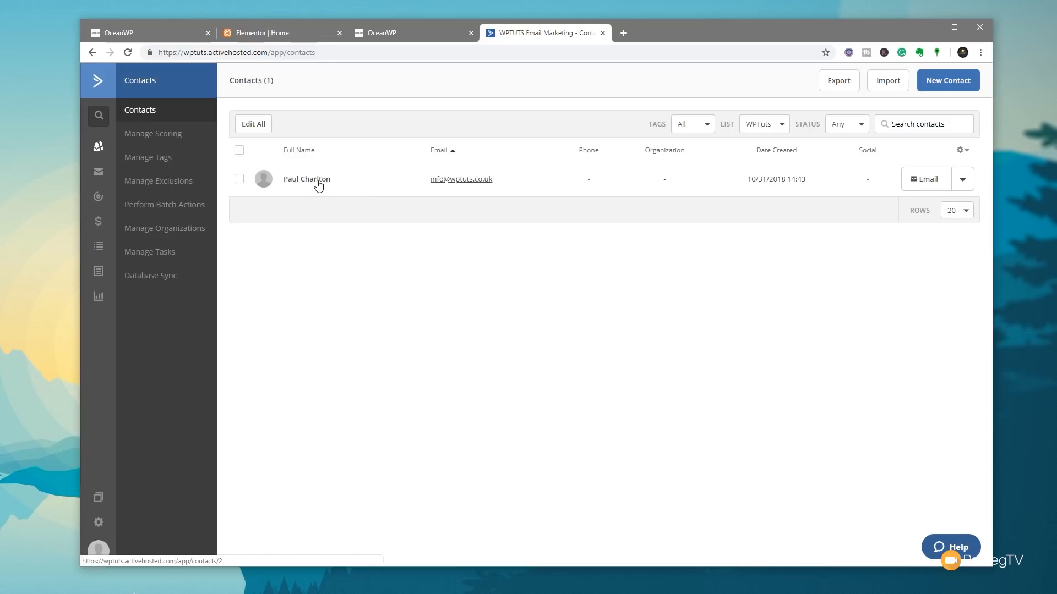
View the new test contact's detail page in ActiveCampaign
left_click(306, 178)
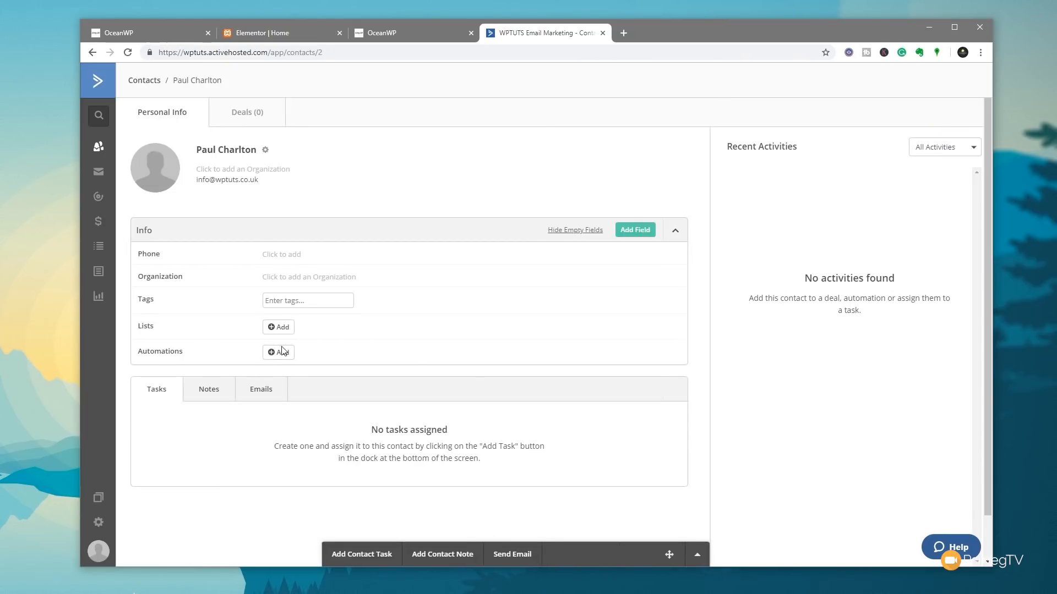